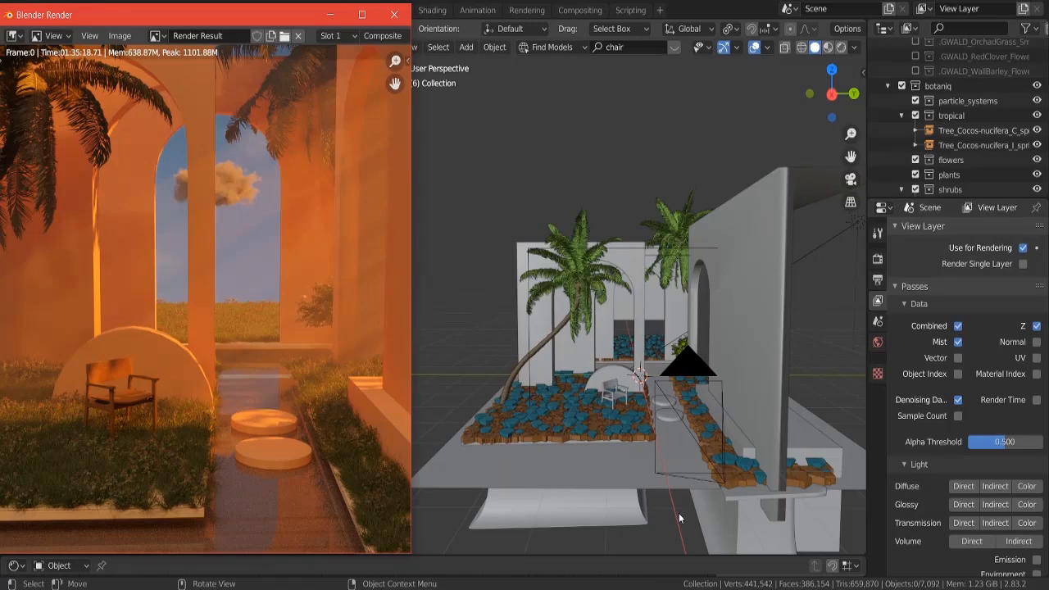
mouse_move(555, 515)
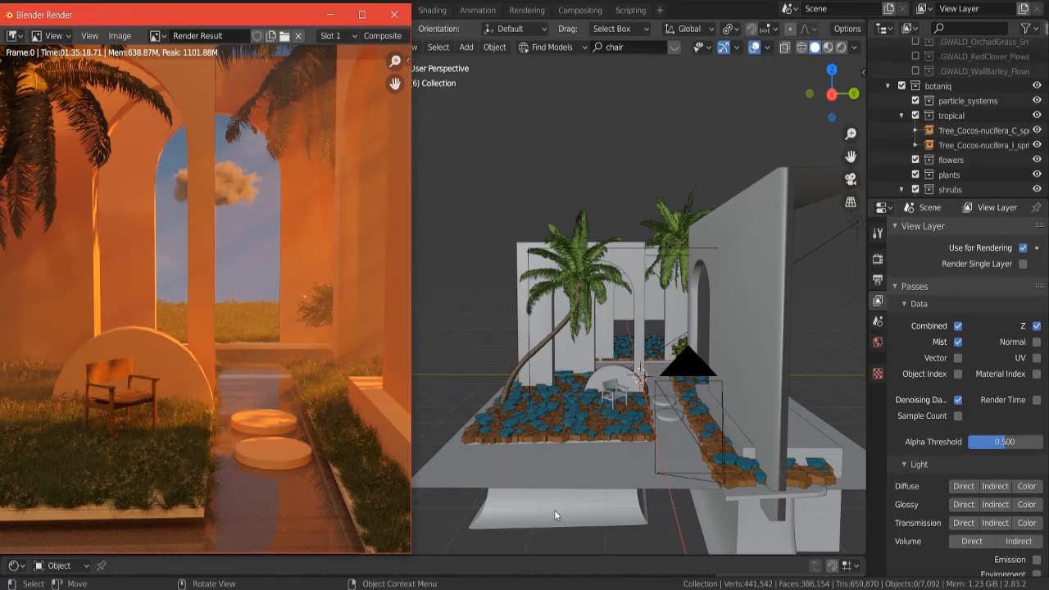
mouse_move(580, 469)
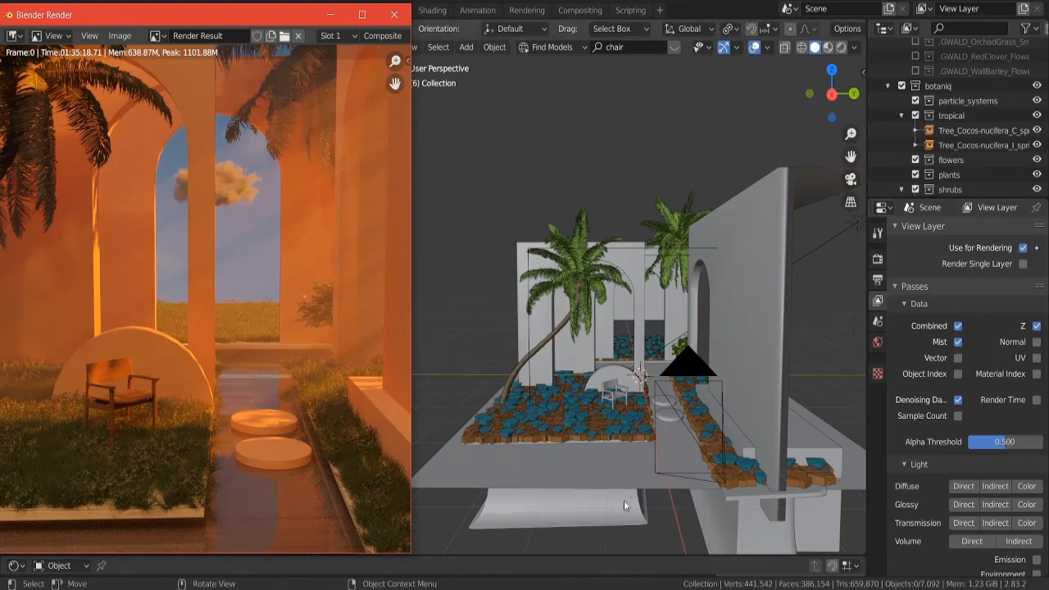
mouse_move(493, 517)
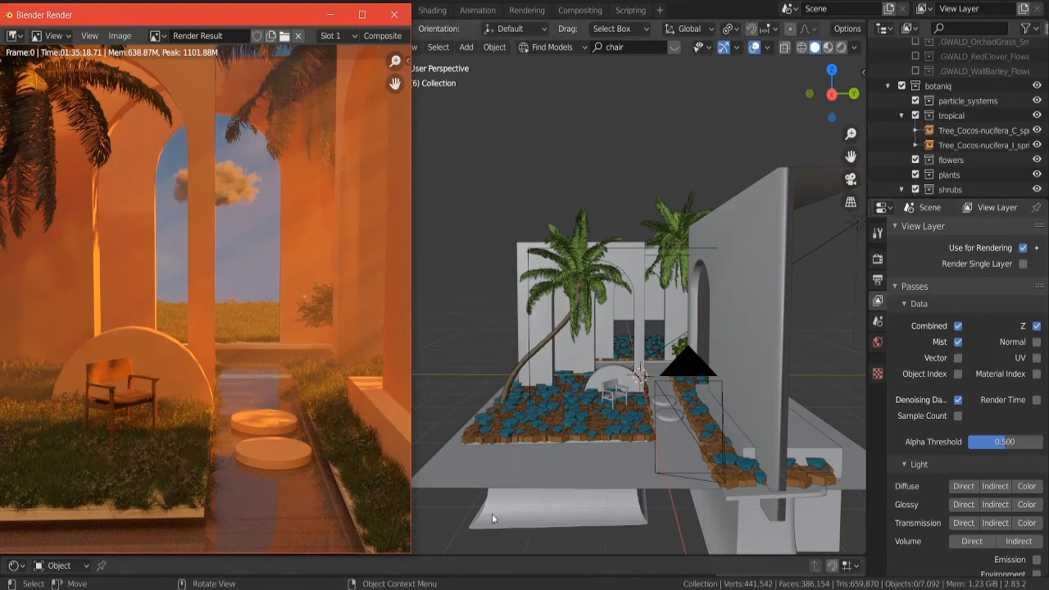
mouse_move(450, 510)
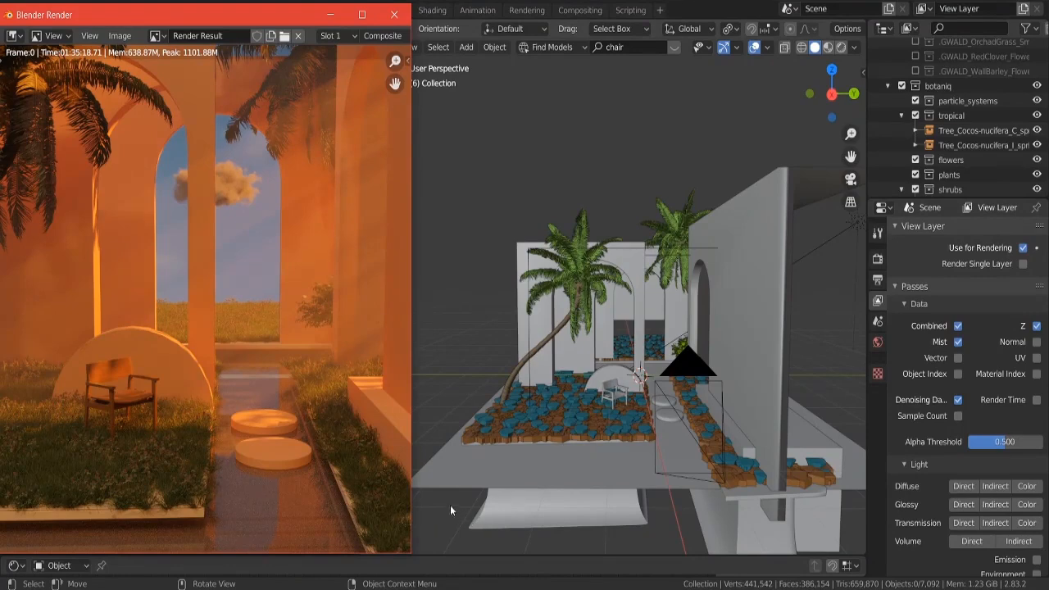
mouse_move(472, 439)
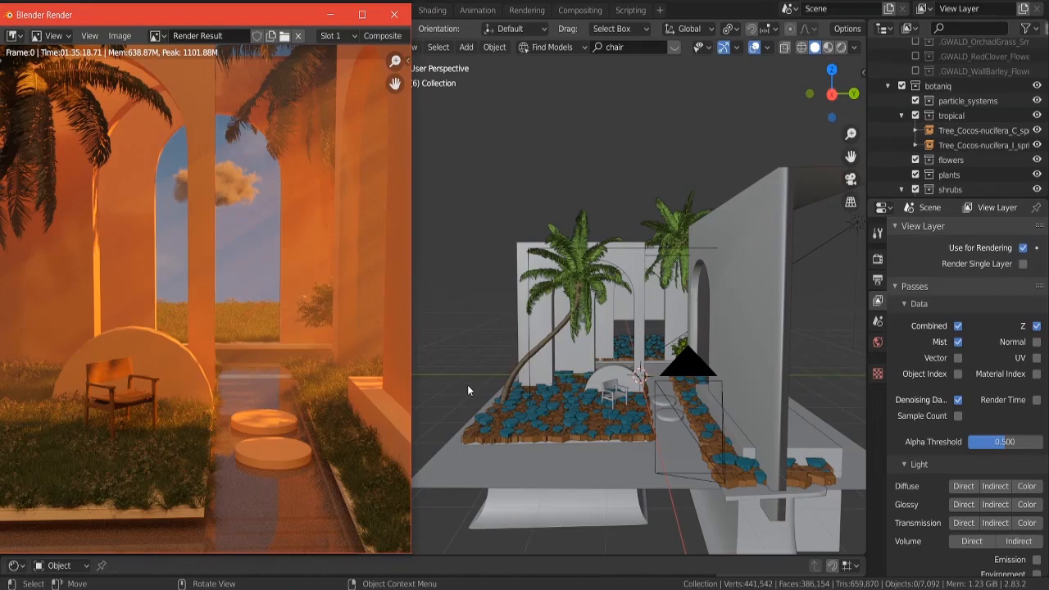
mouse_move(525, 562)
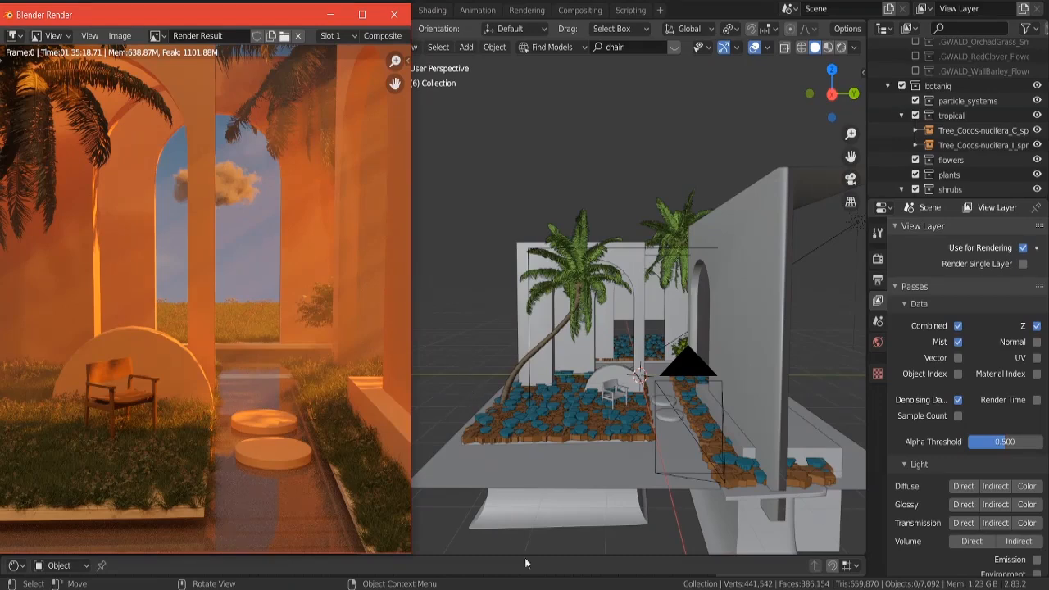
mouse_move(76, 64)
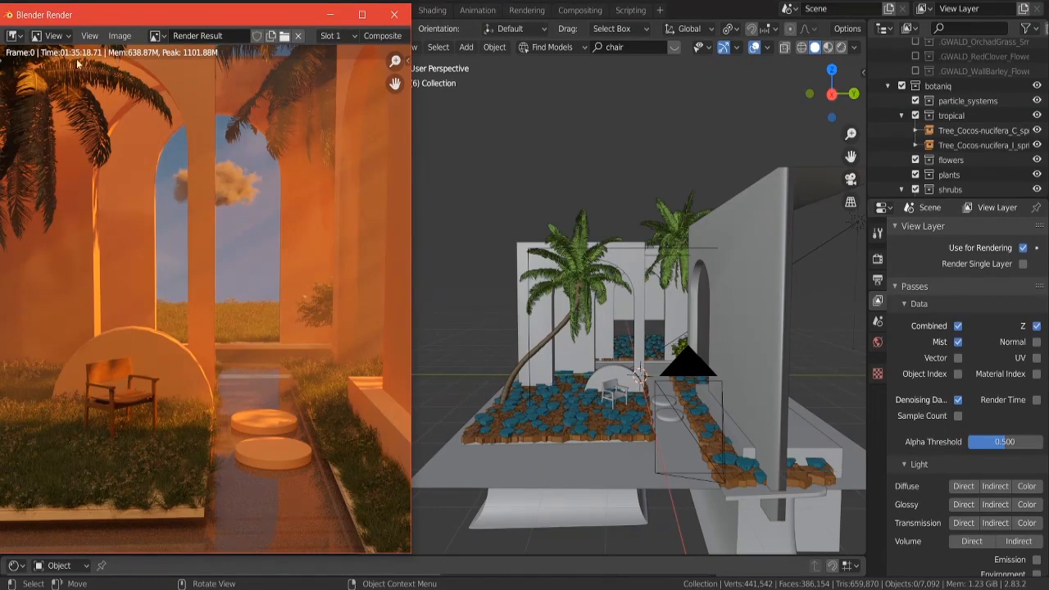
mouse_move(182, 149)
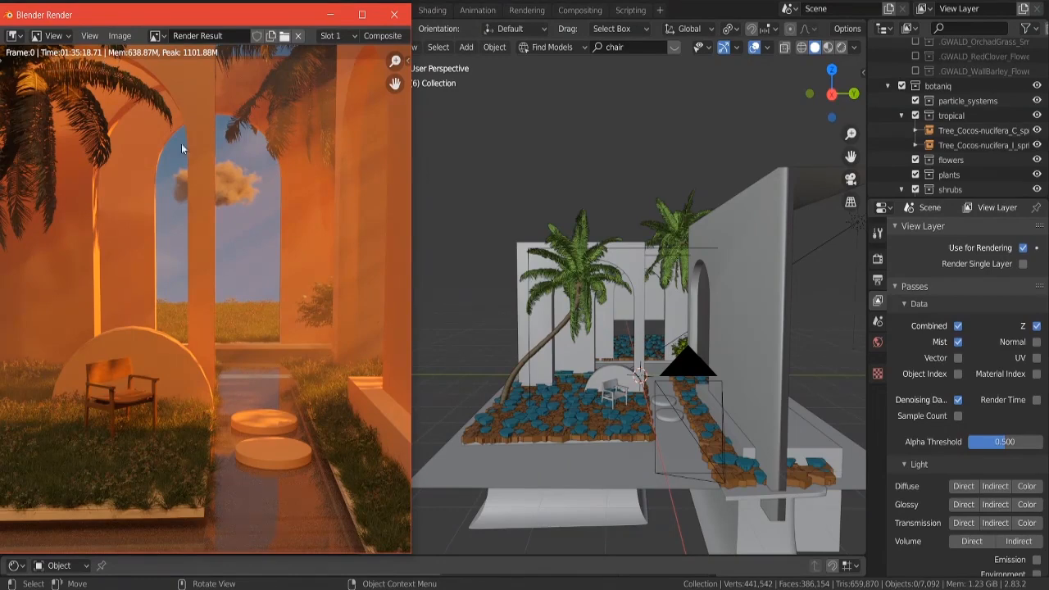
mouse_move(438, 430)
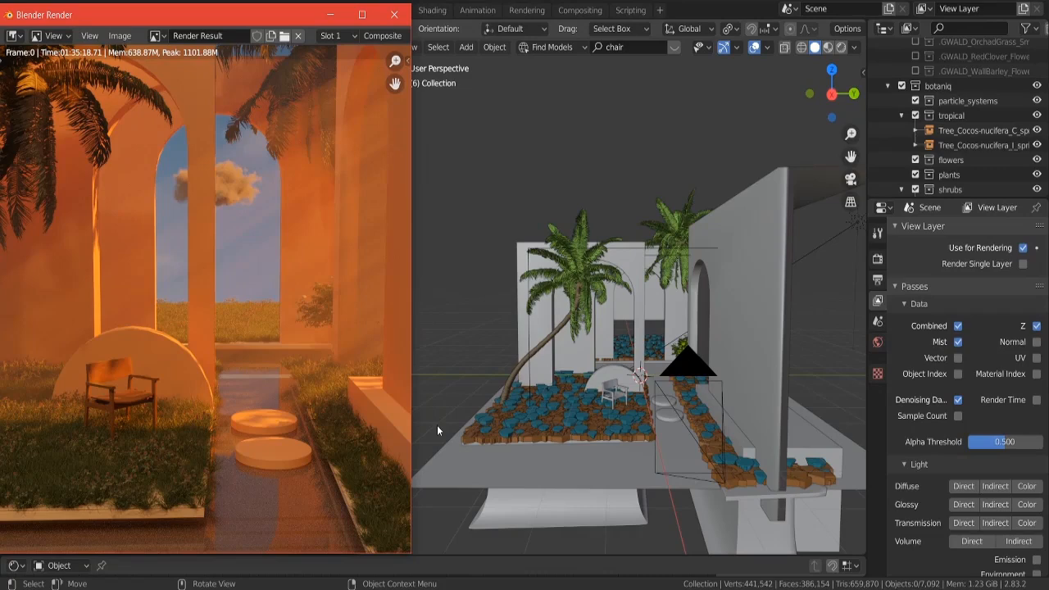
mouse_move(94, 529)
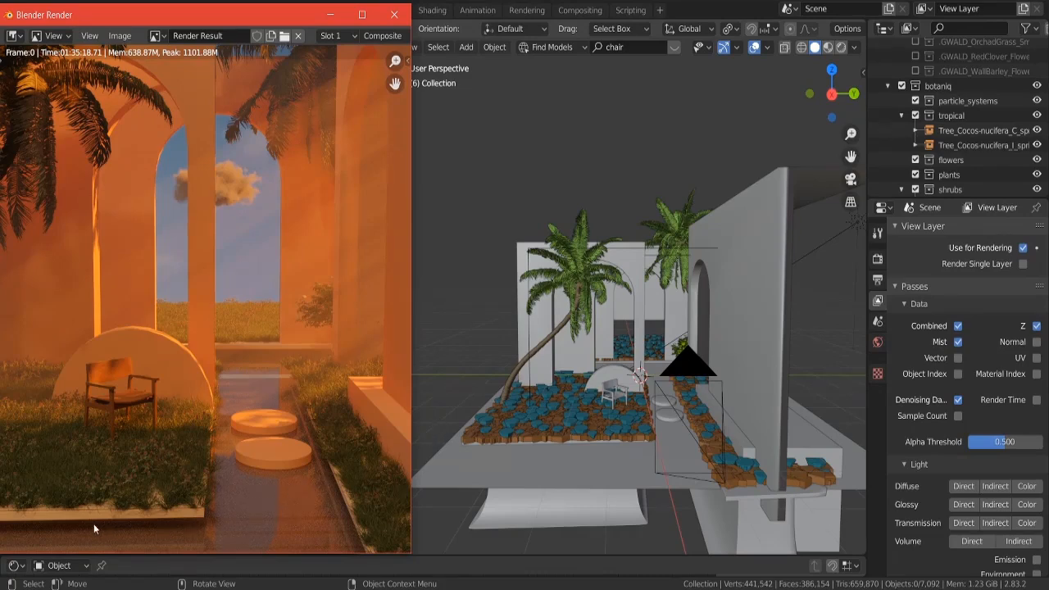
mouse_move(308, 500)
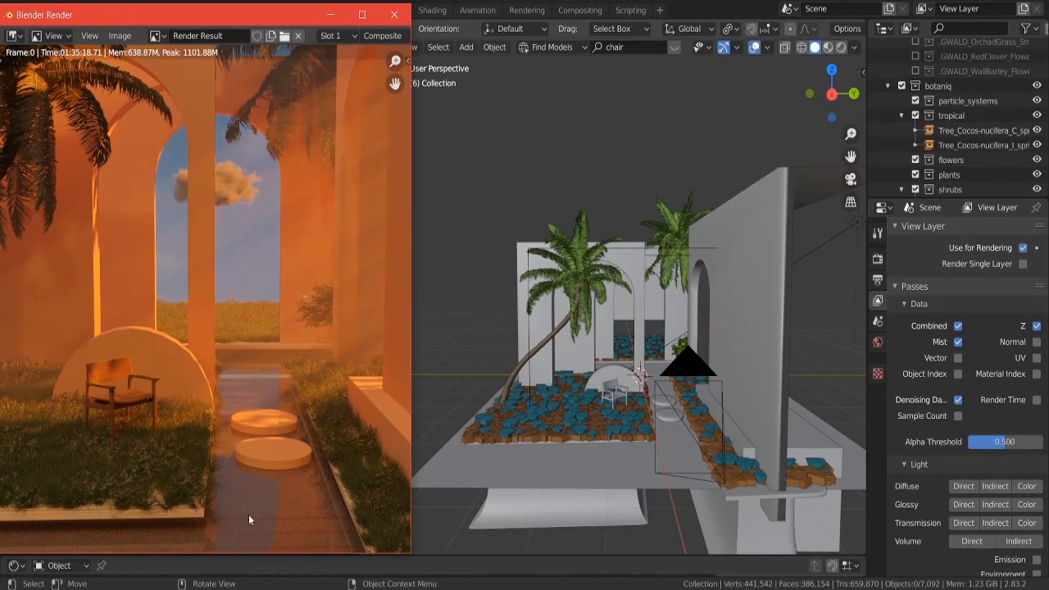
mouse_move(299, 496)
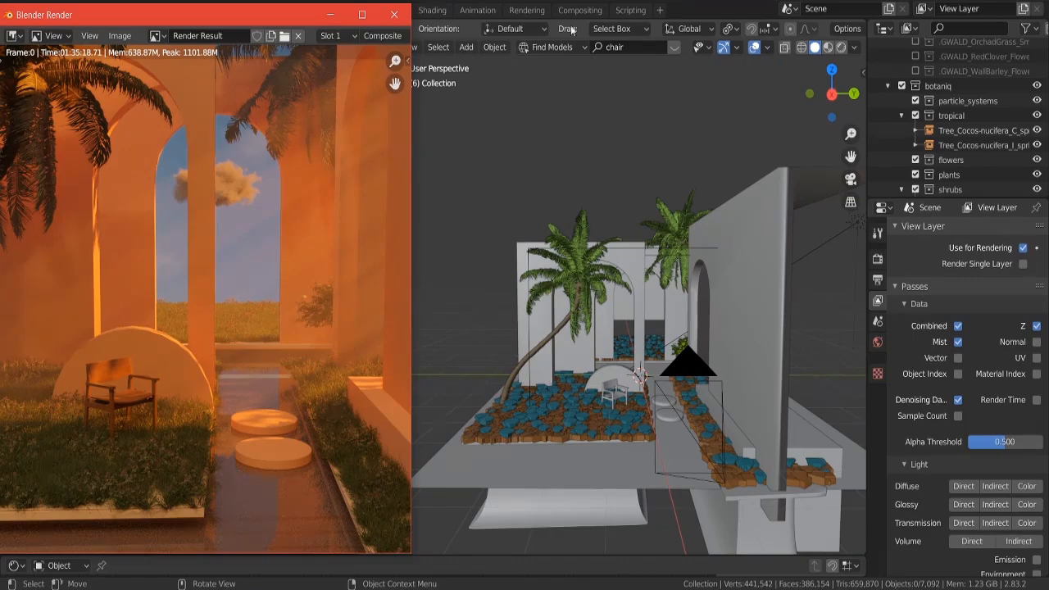
- Switch to the Compositing workspace and join the timeline area into the node editor
click(579, 9)
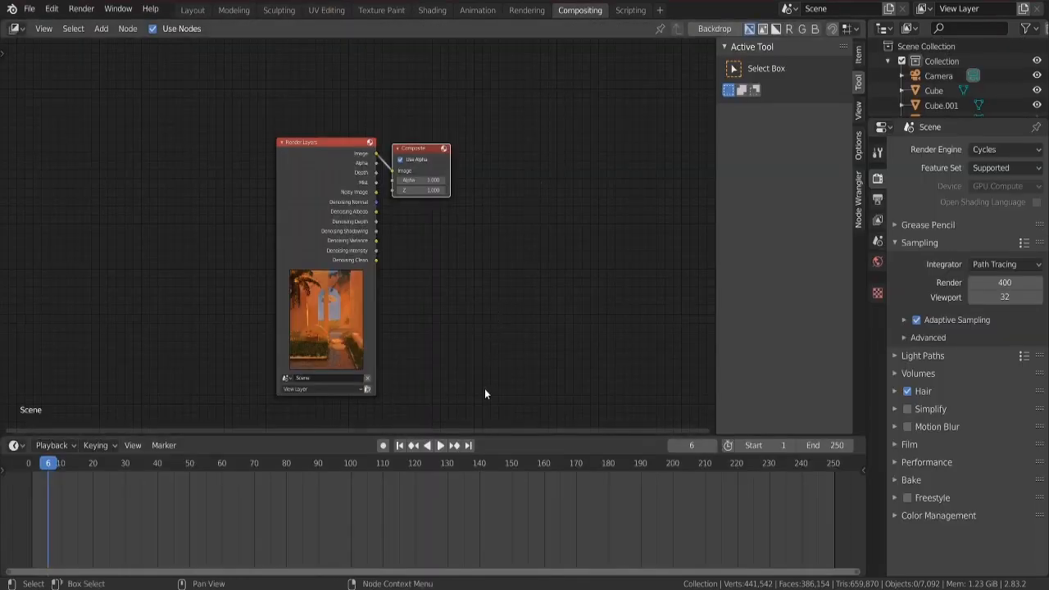
mouse_move(237, 316)
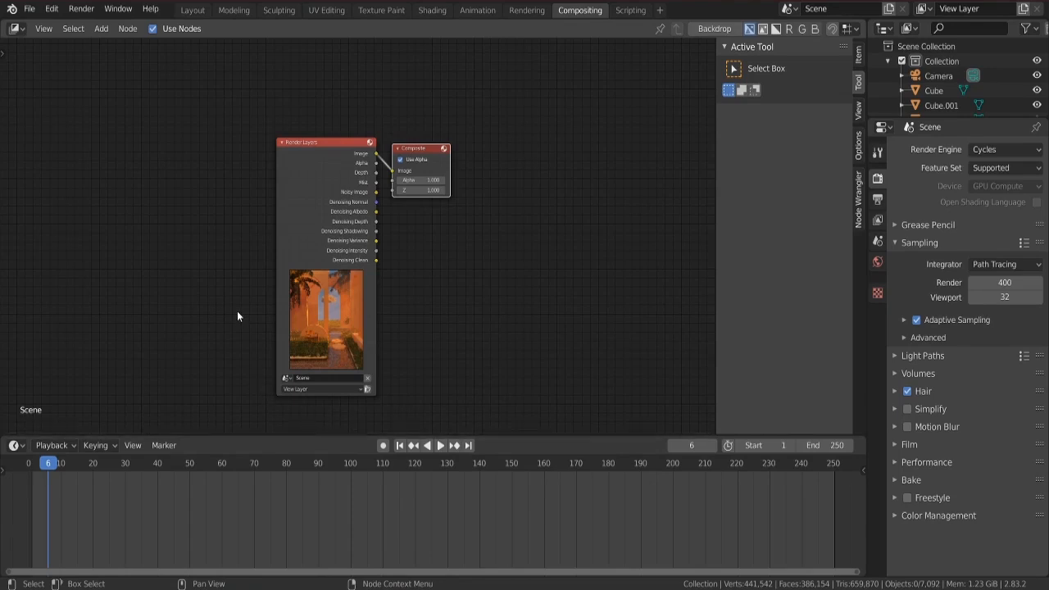
mouse_move(160, 49)
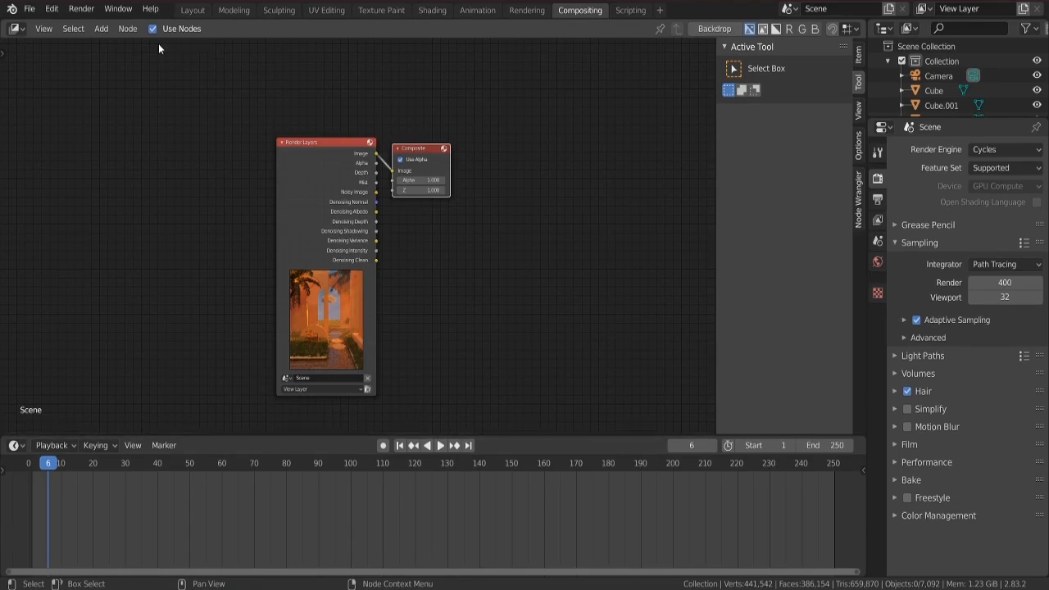
mouse_move(494, 366)
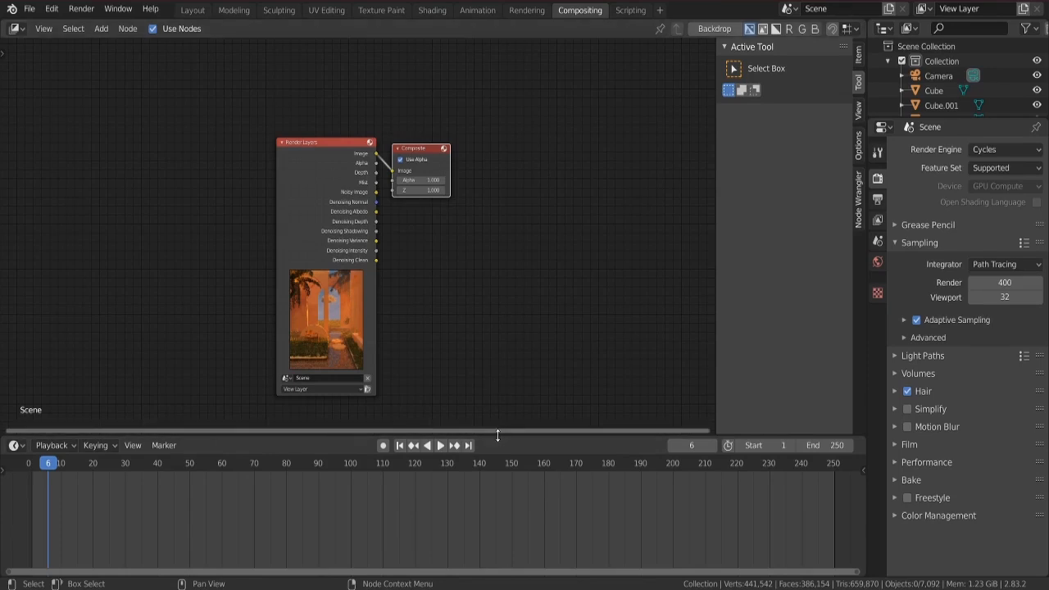
right_click(498, 435)
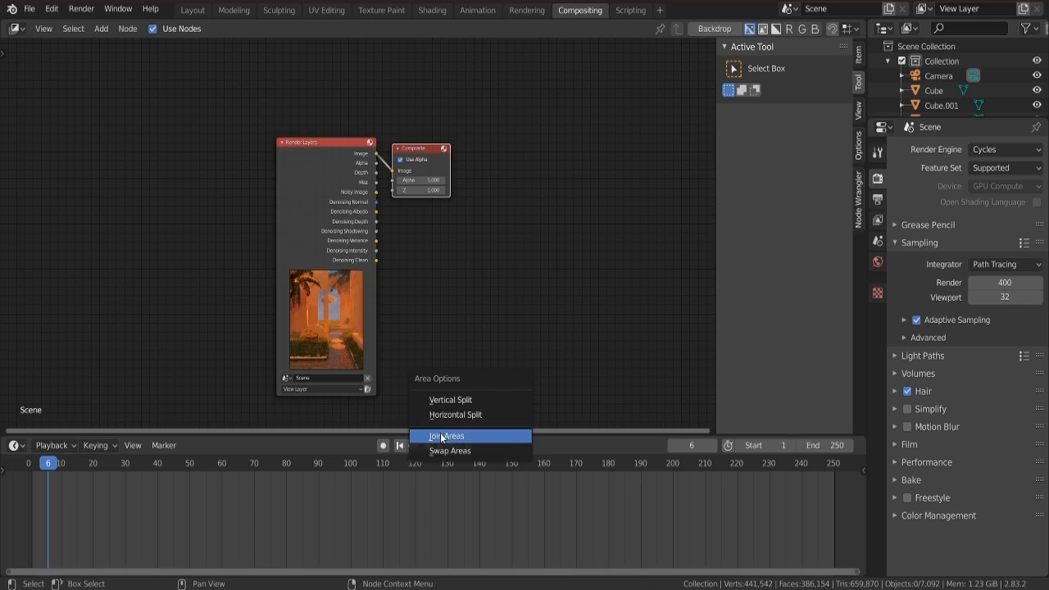
click(447, 435)
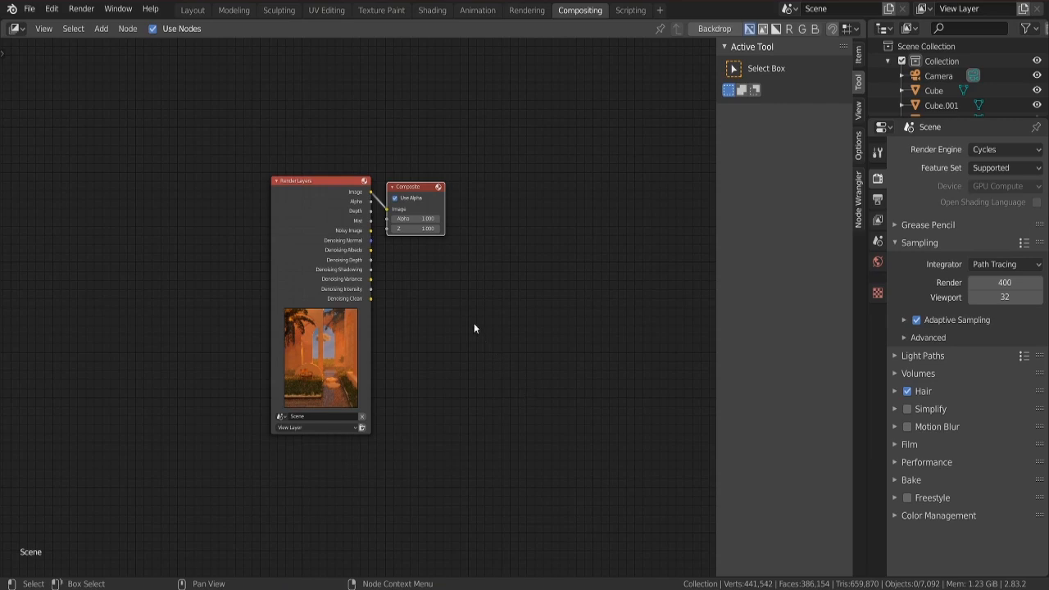
- Enable nodes with a Viewer output and turn on the Backdrop showing the courtyard render
click(101, 28)
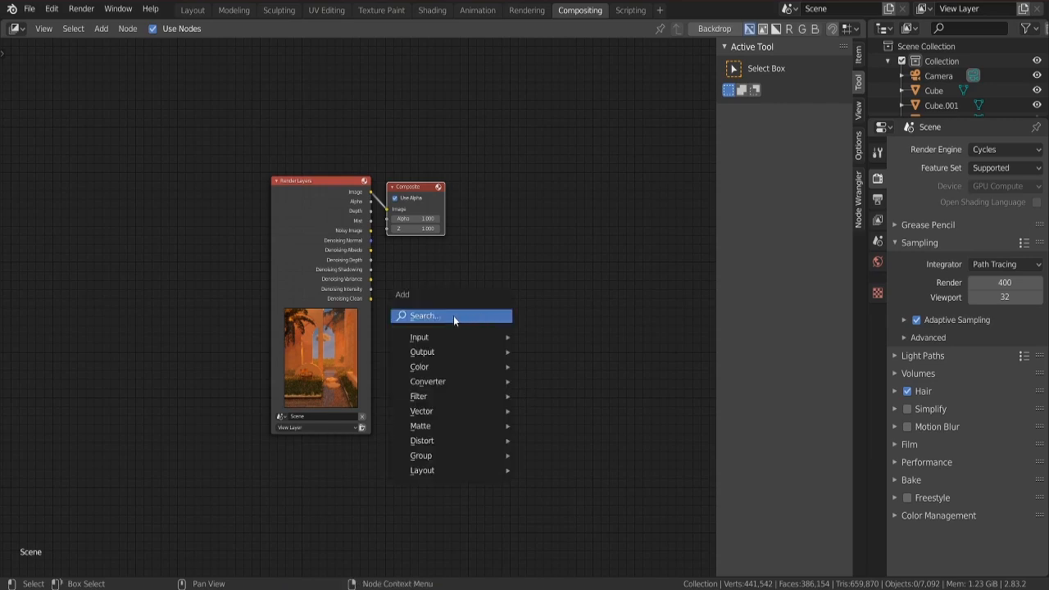
text(v)
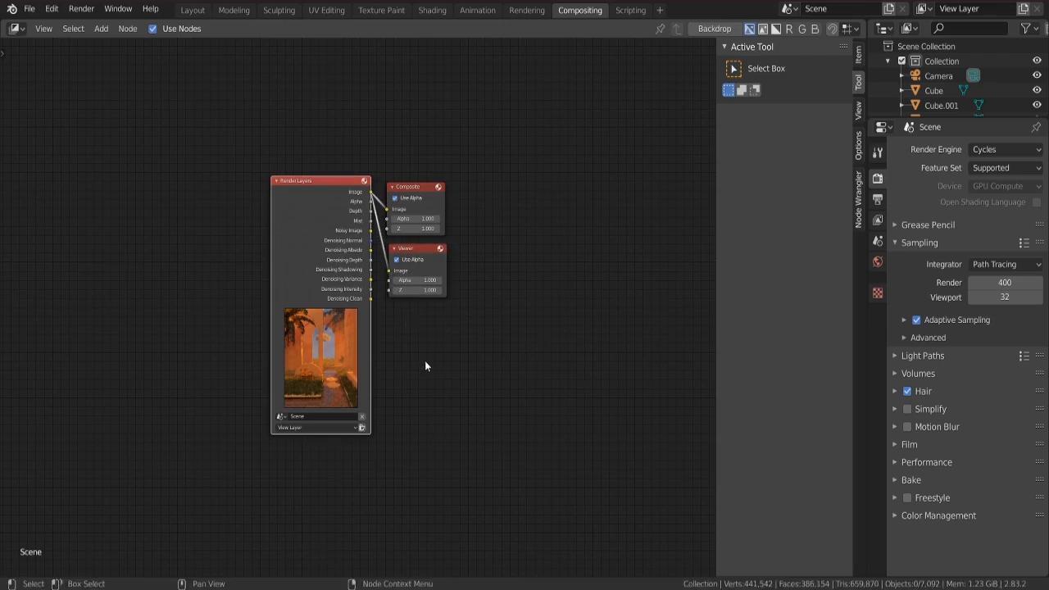
mouse_move(629, 137)
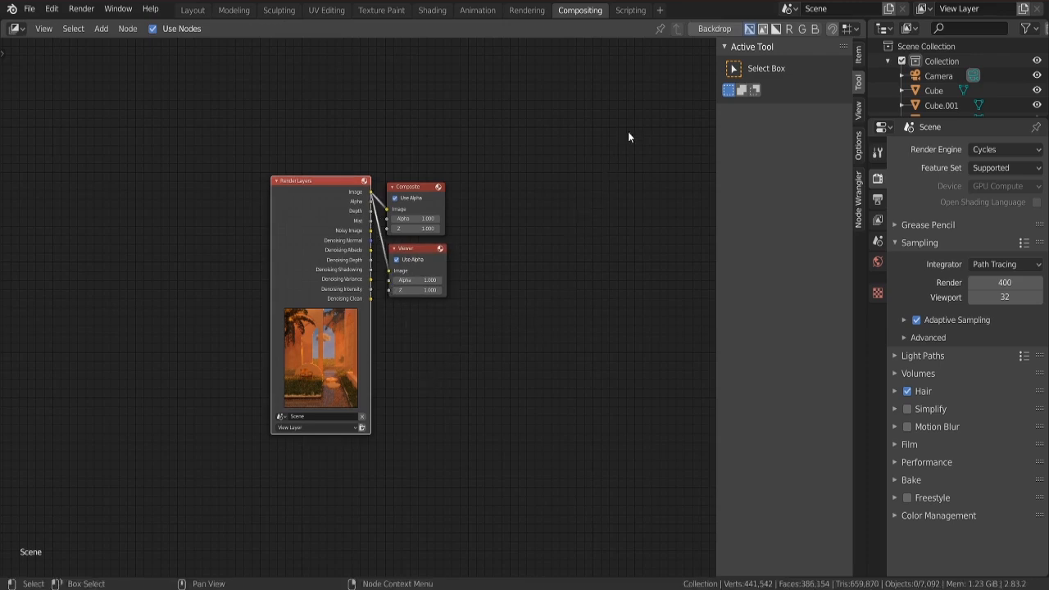
click(712, 29)
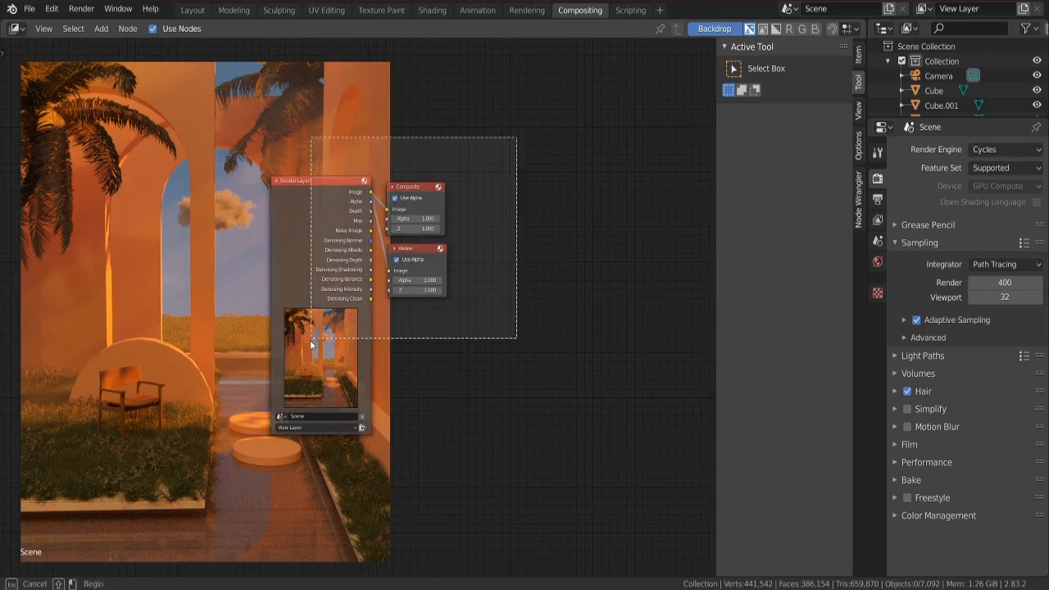
drag(320, 181, 471, 180)
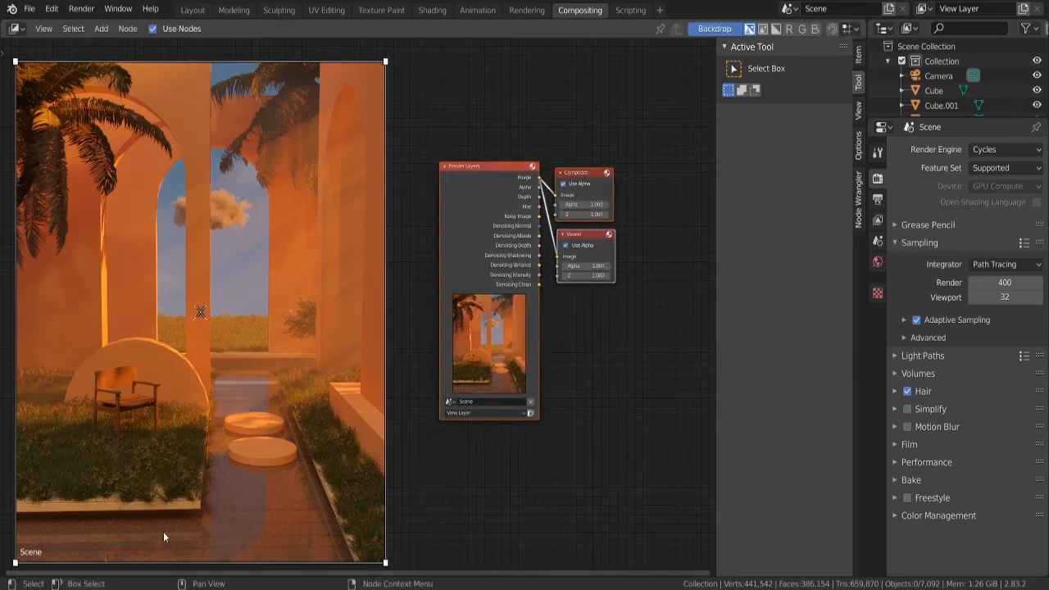
mouse_move(198, 557)
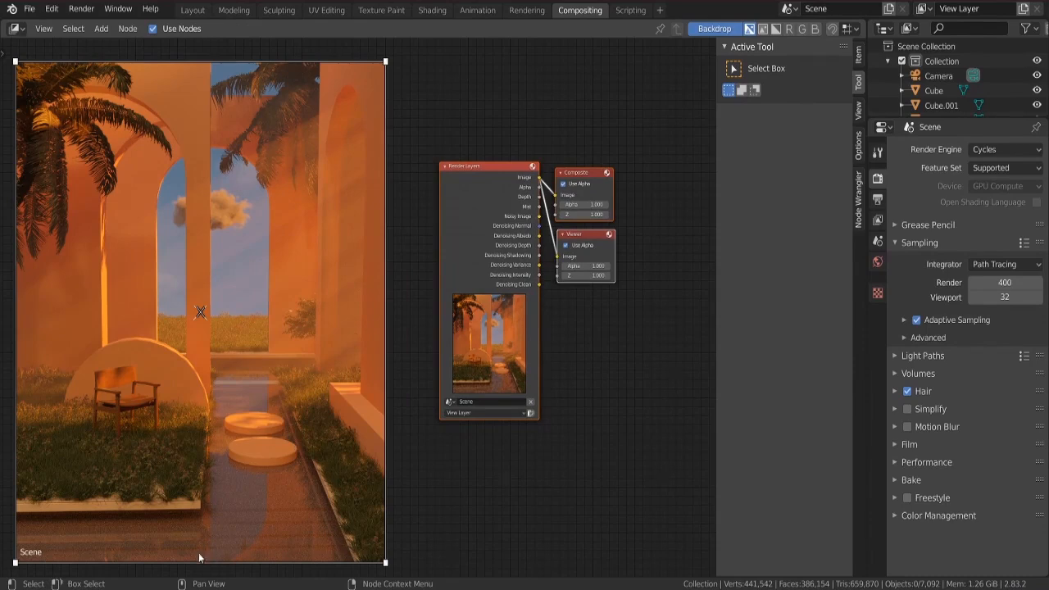
mouse_move(164, 537)
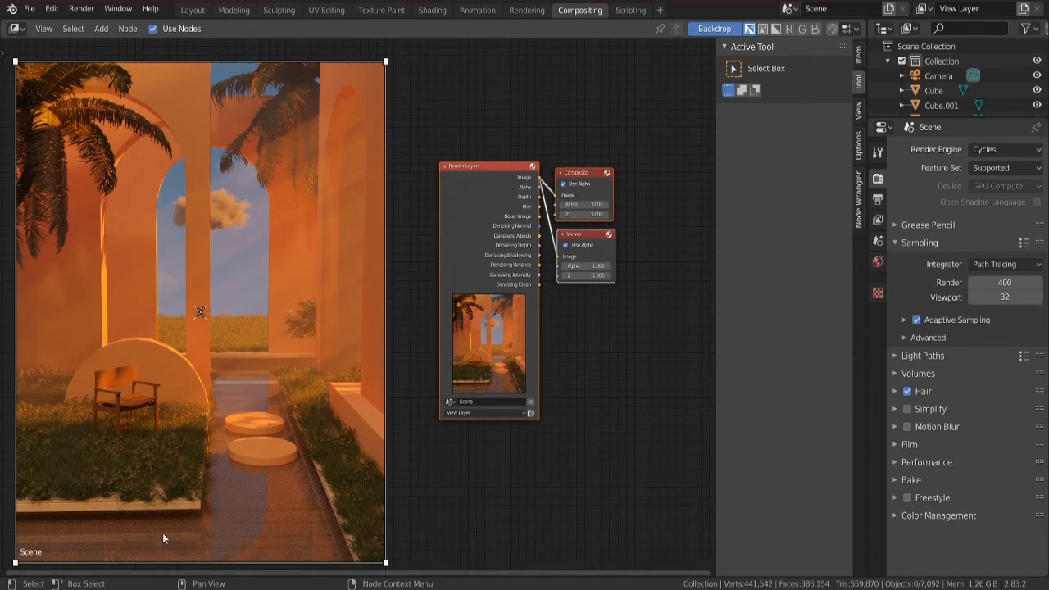
mouse_move(580, 359)
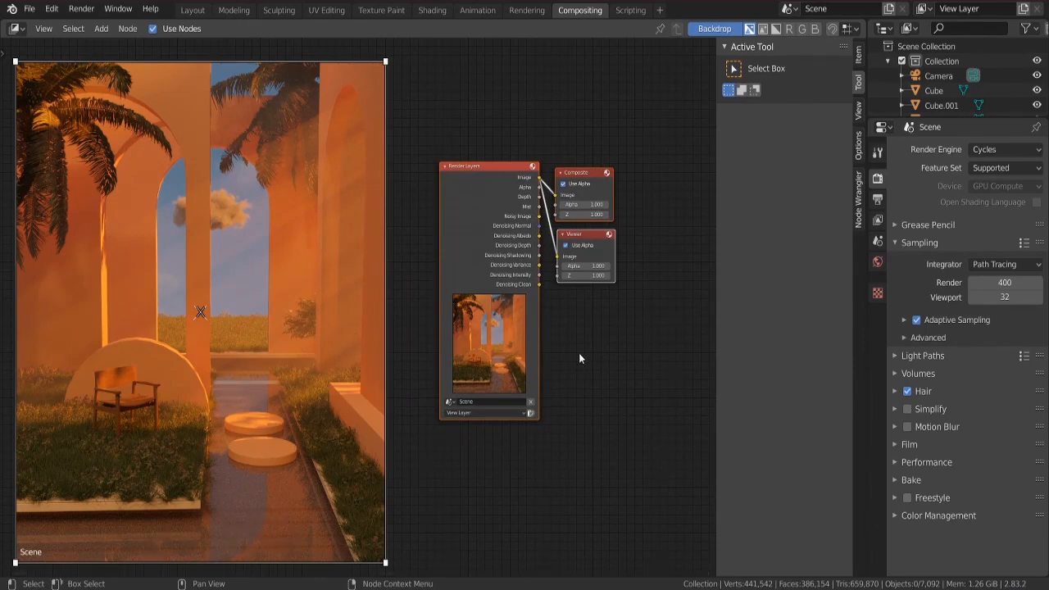
- Move Render Layers left and add a Denoise node feeding the Composite output
drag(488, 165, 407, 163)
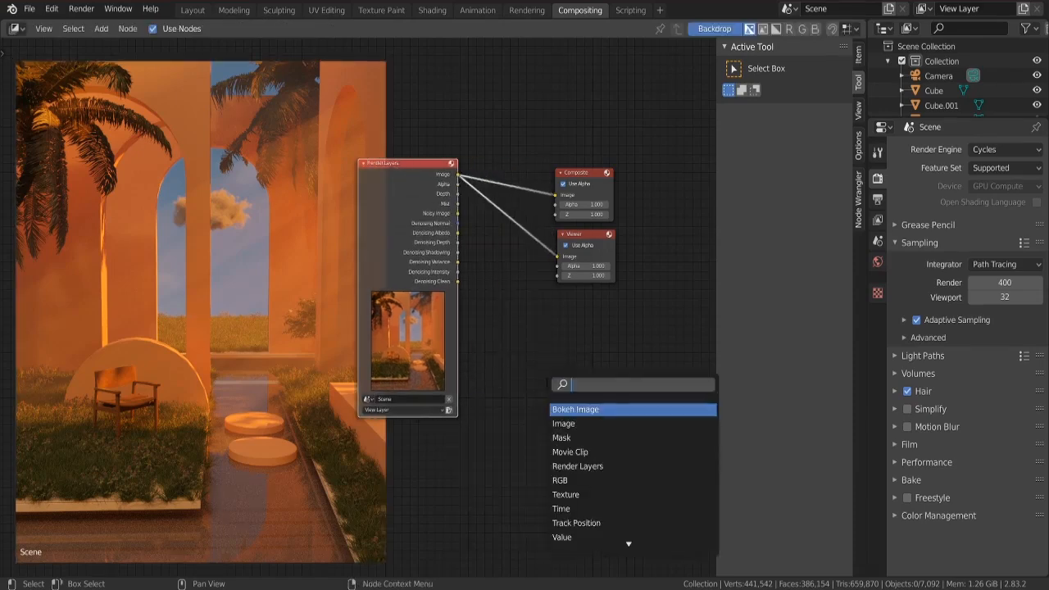
click(563, 423)
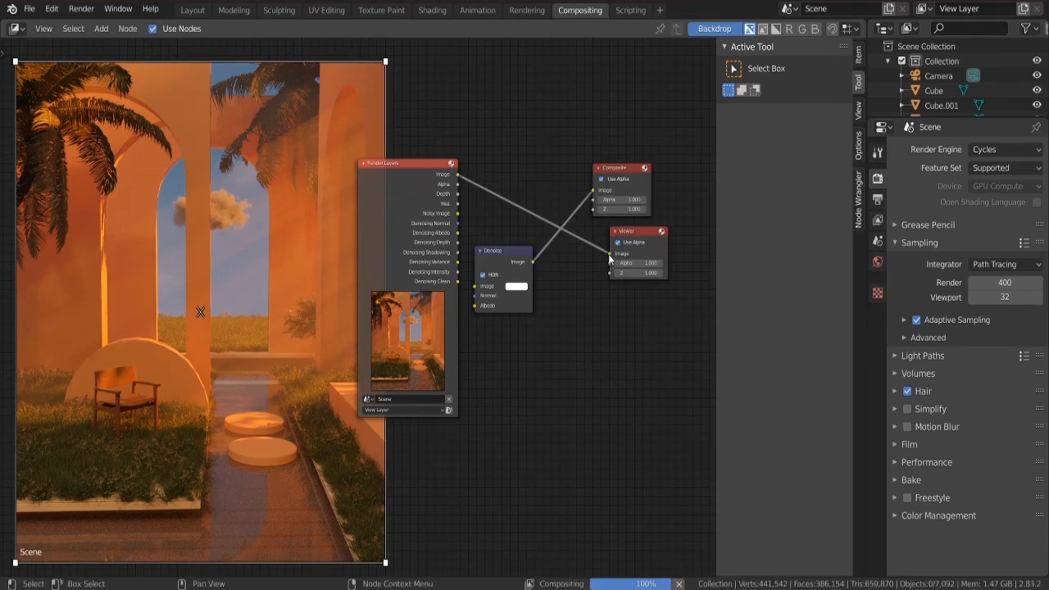
mouse_move(543, 274)
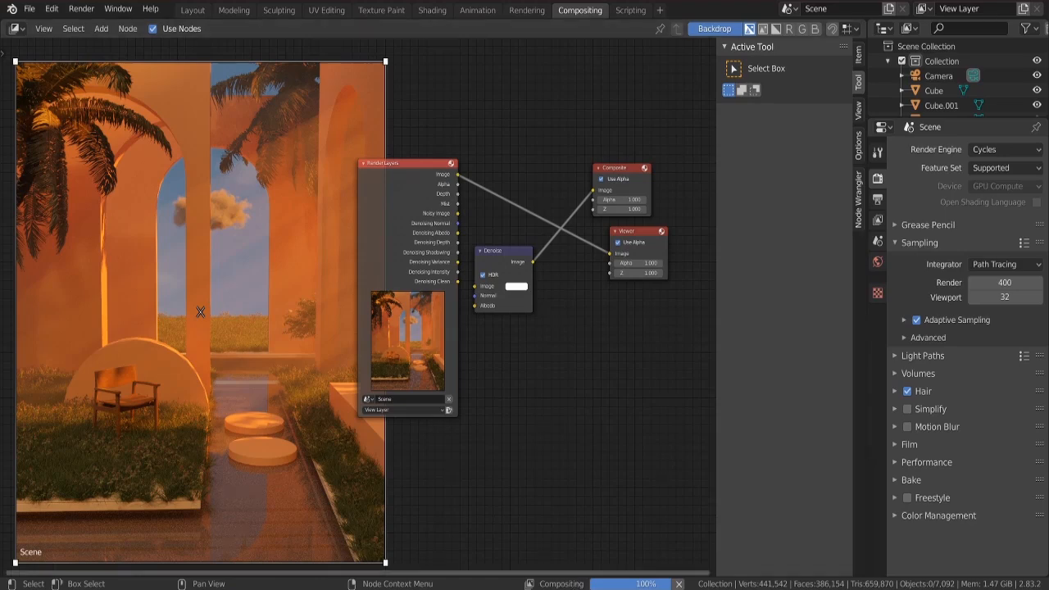
mouse_move(545, 317)
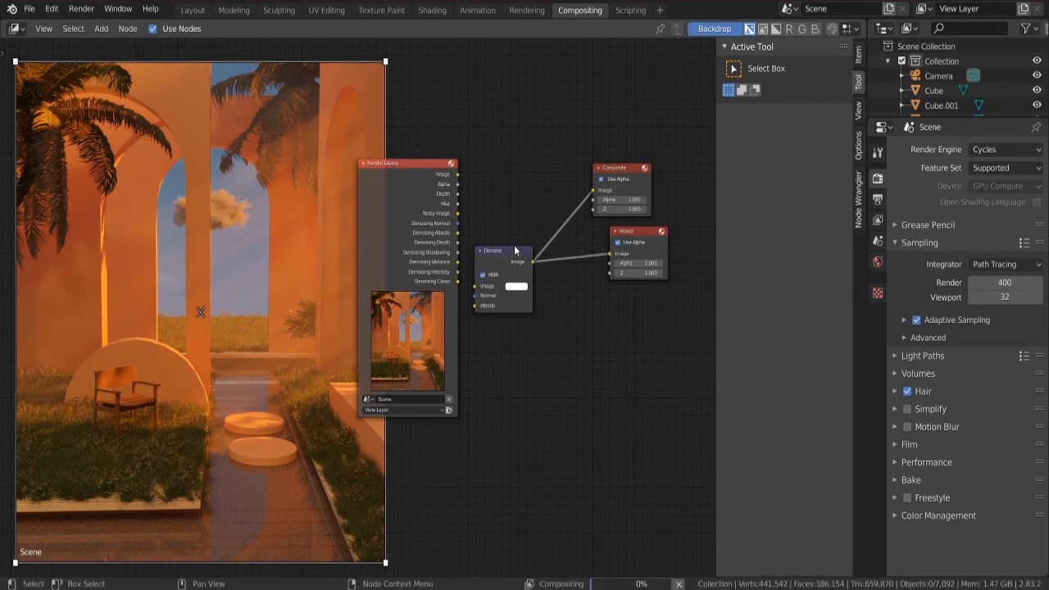
- Connect the noisy image, normal and albedo passes to Denoise, placing it beside Render Layers
drag(492, 249, 516, 238)
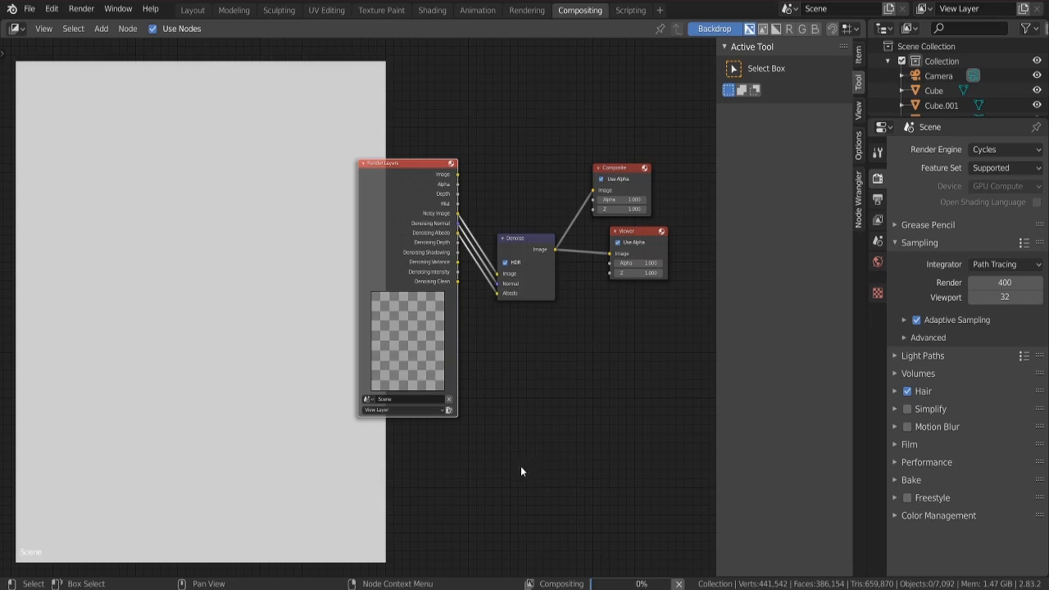
mouse_move(526, 535)
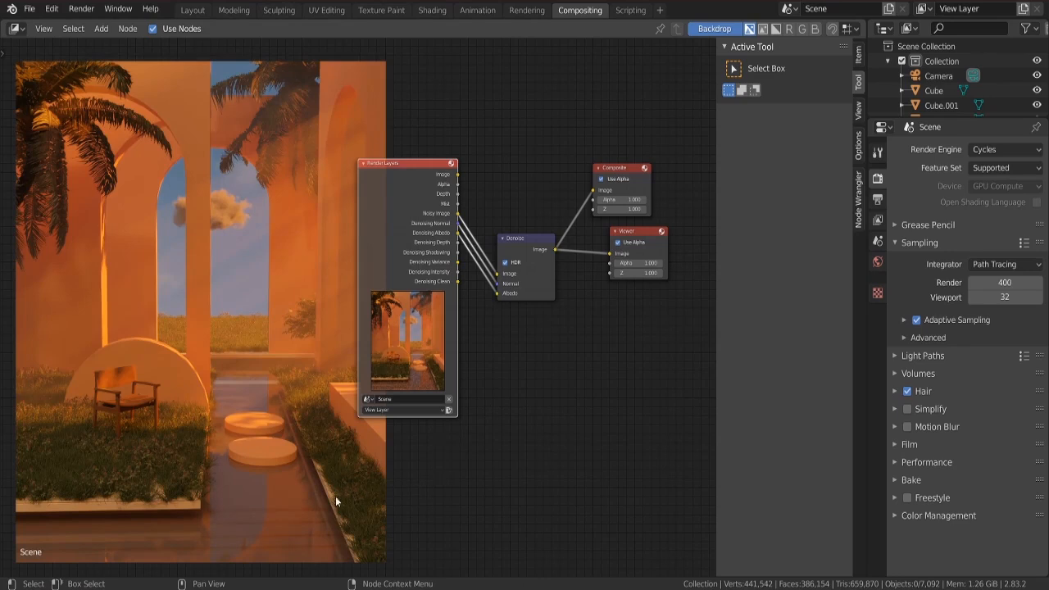
mouse_move(216, 557)
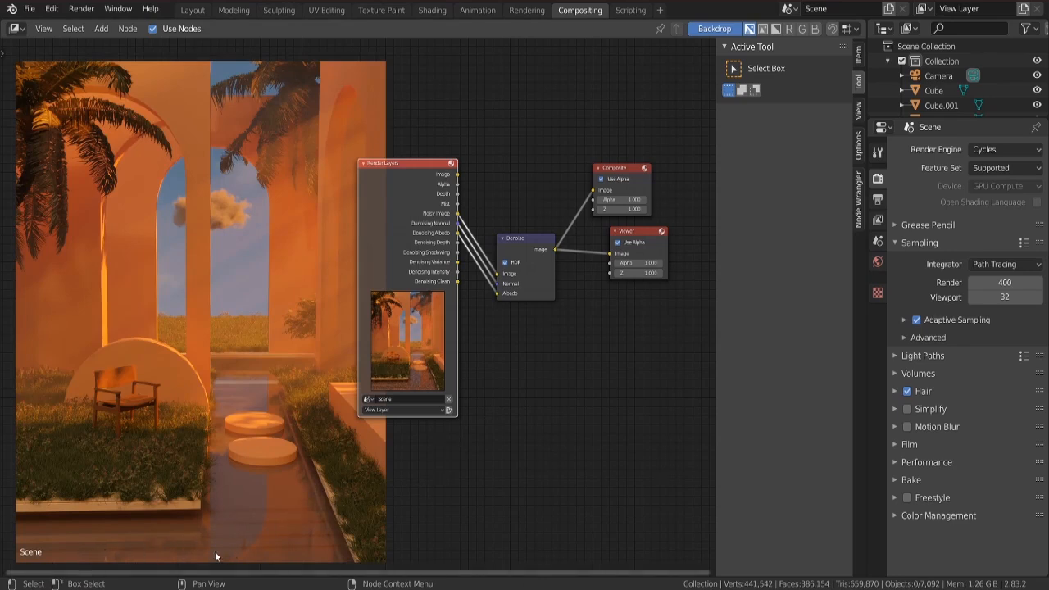
mouse_move(241, 395)
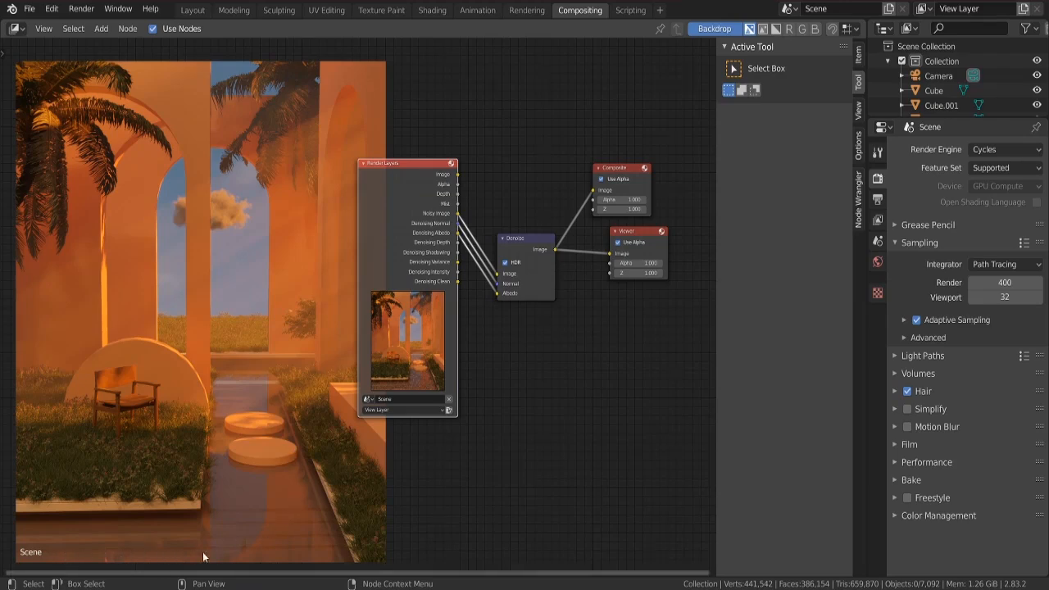
mouse_move(528, 527)
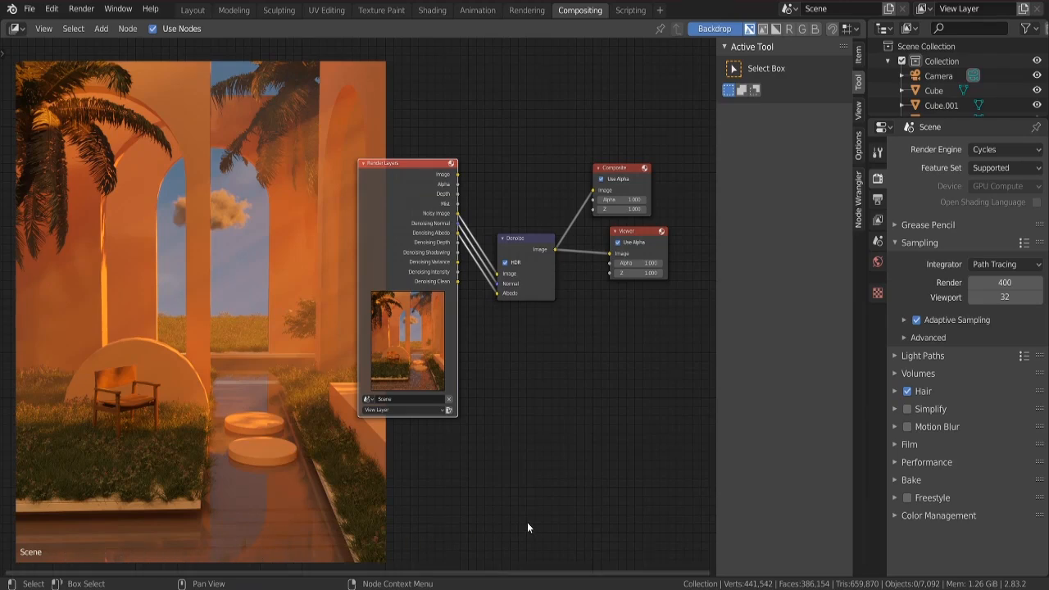
mouse_move(548, 524)
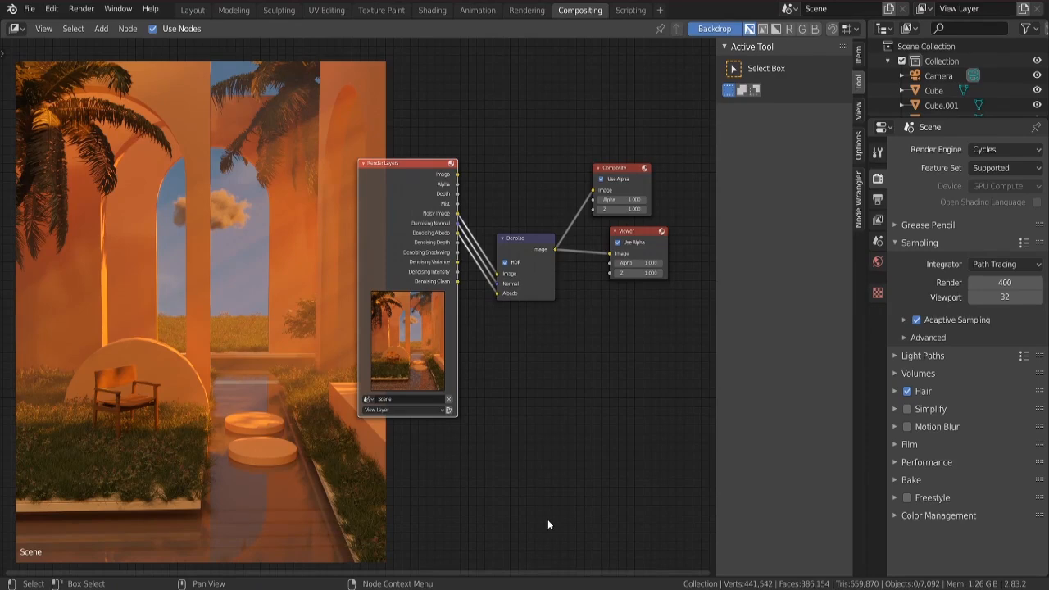
mouse_move(520, 240)
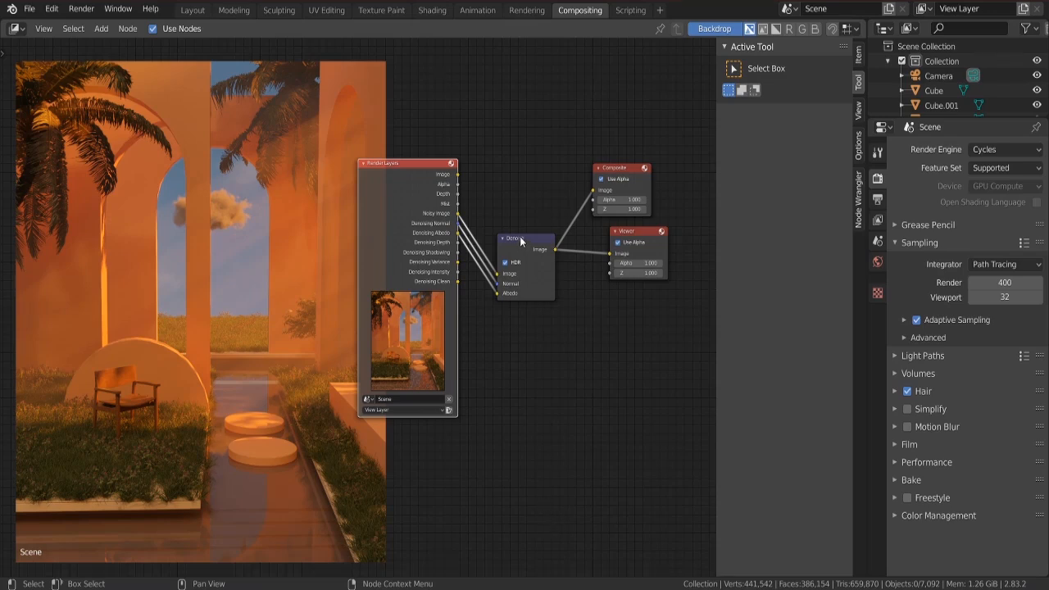
drag(515, 237, 489, 180)
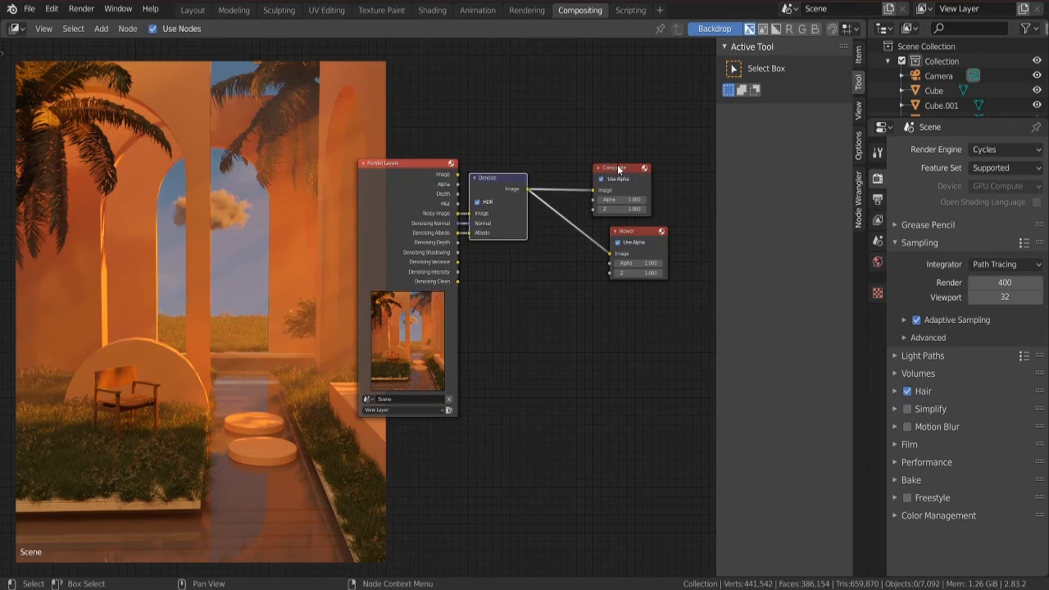
- Shift the output nodes right and drop a Glare node onto the Denoise-to-Composite link
drag(621, 167, 661, 161)
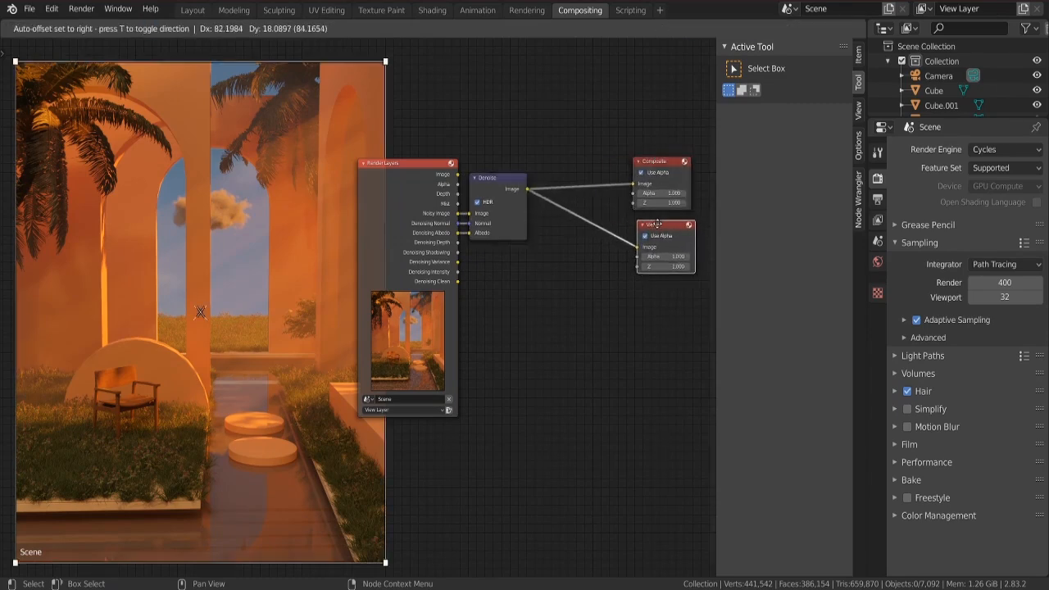
click(101, 28)
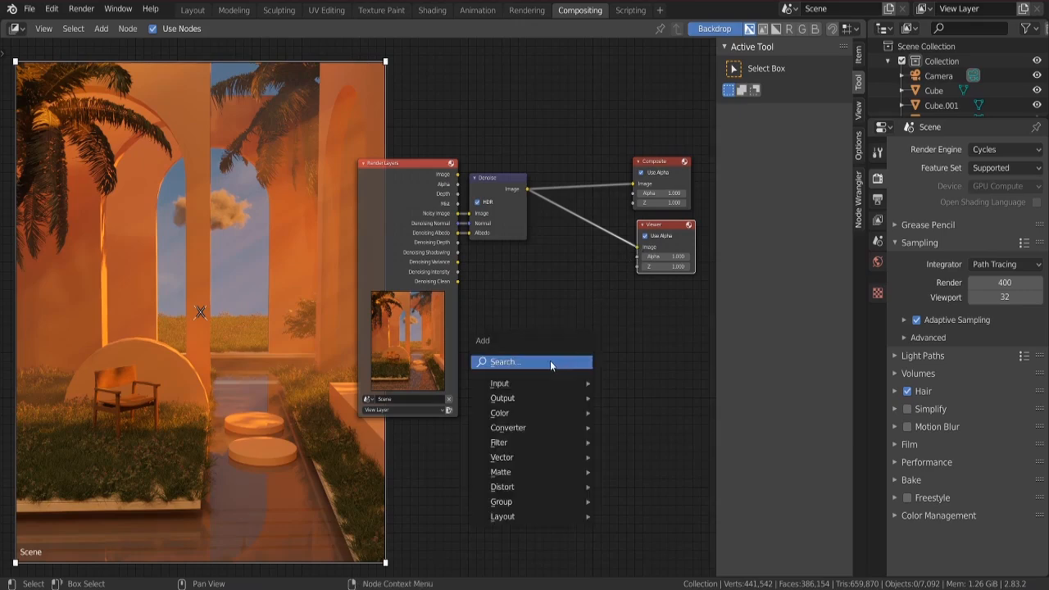
text(gla)
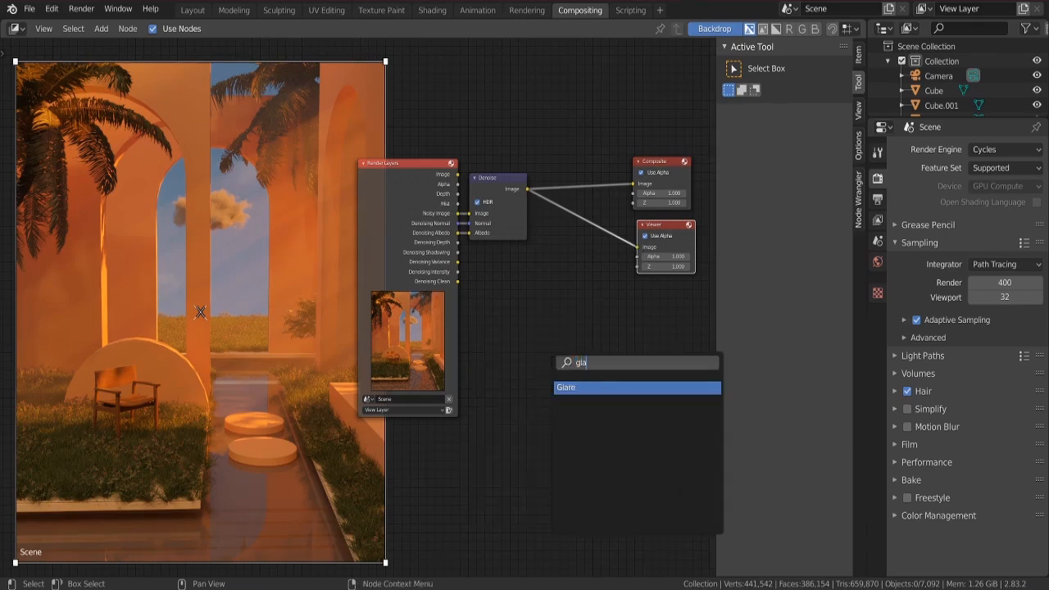
click(566, 387)
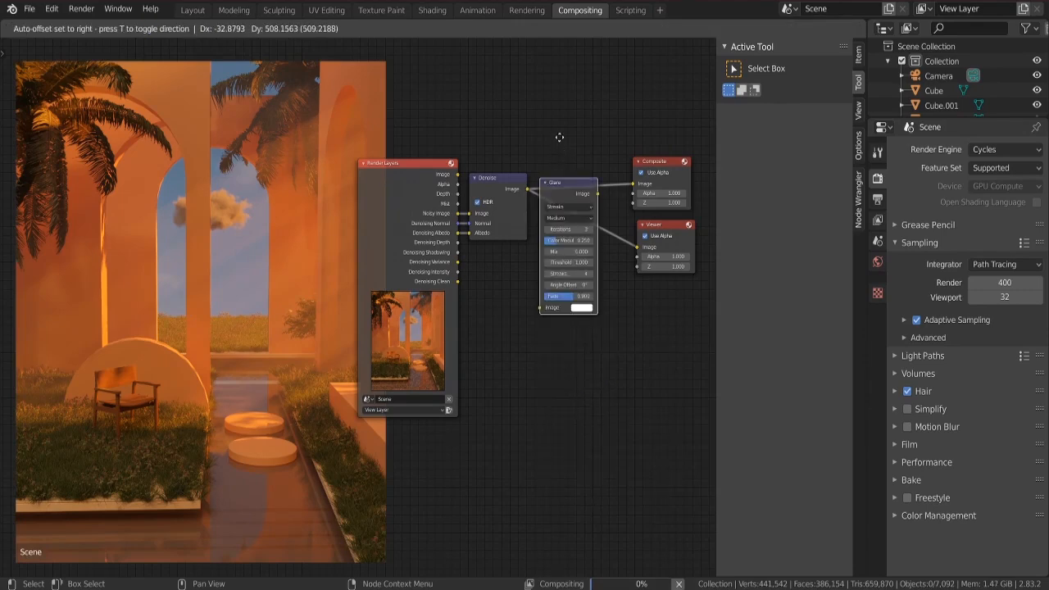
drag(556, 182, 564, 90)
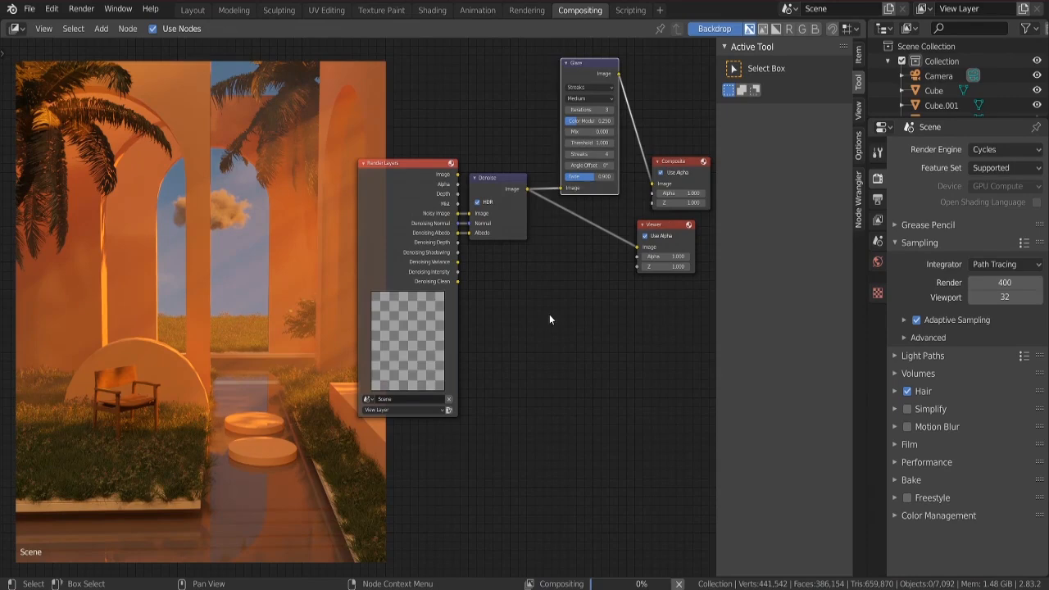
mouse_move(571, 300)
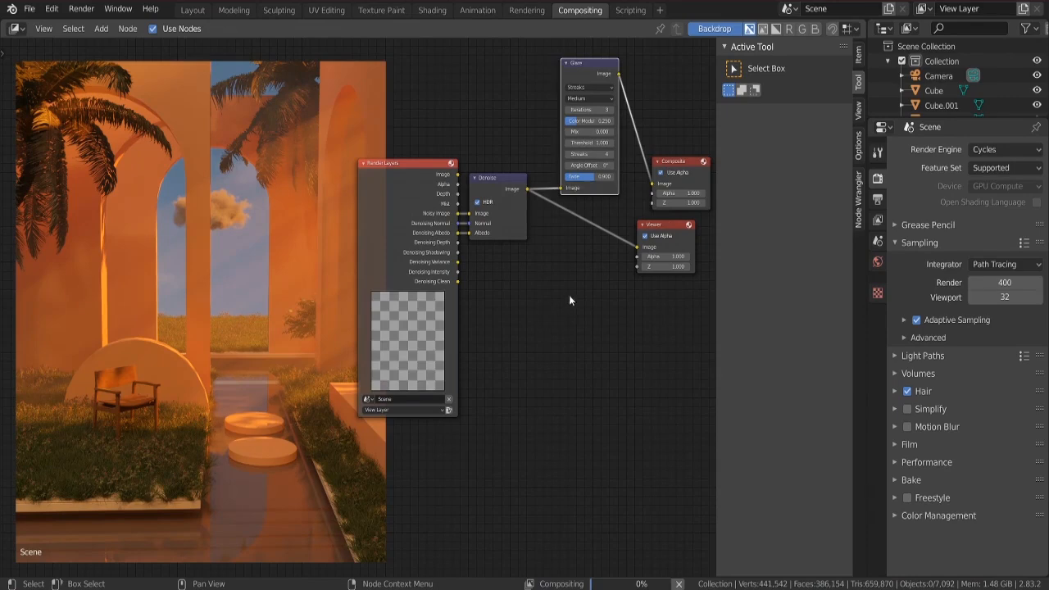
mouse_move(540, 435)
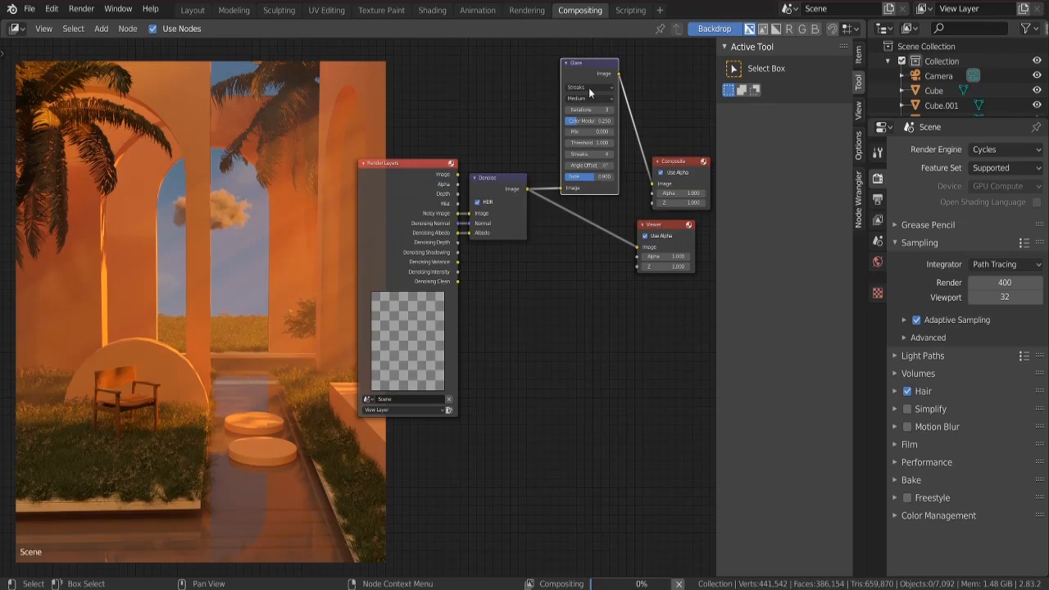
- Set the Glare node to Fog Glow, High quality, with threshold 0.3
click(589, 88)
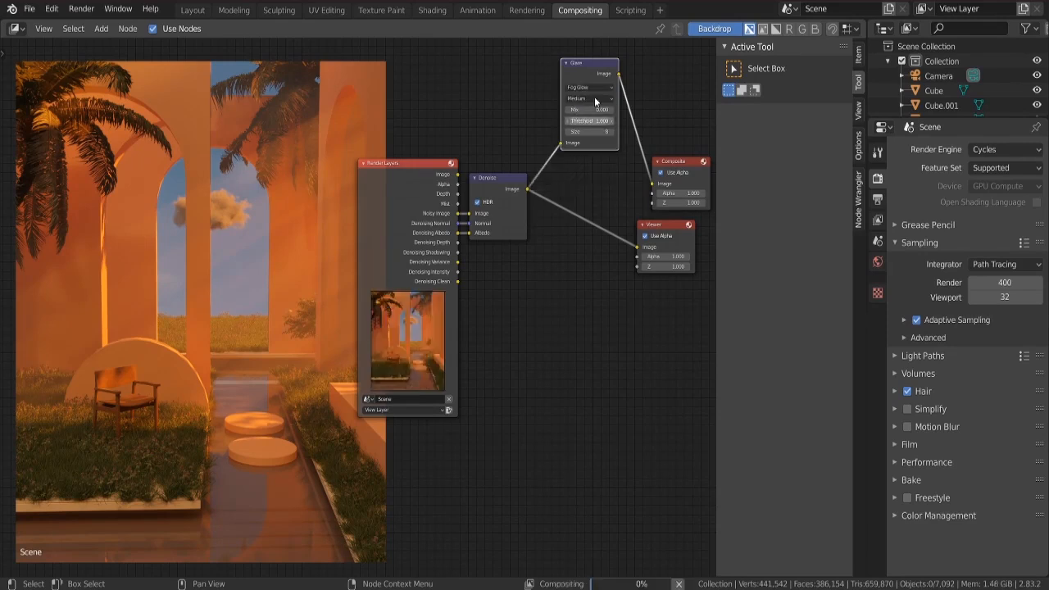
click(589, 98)
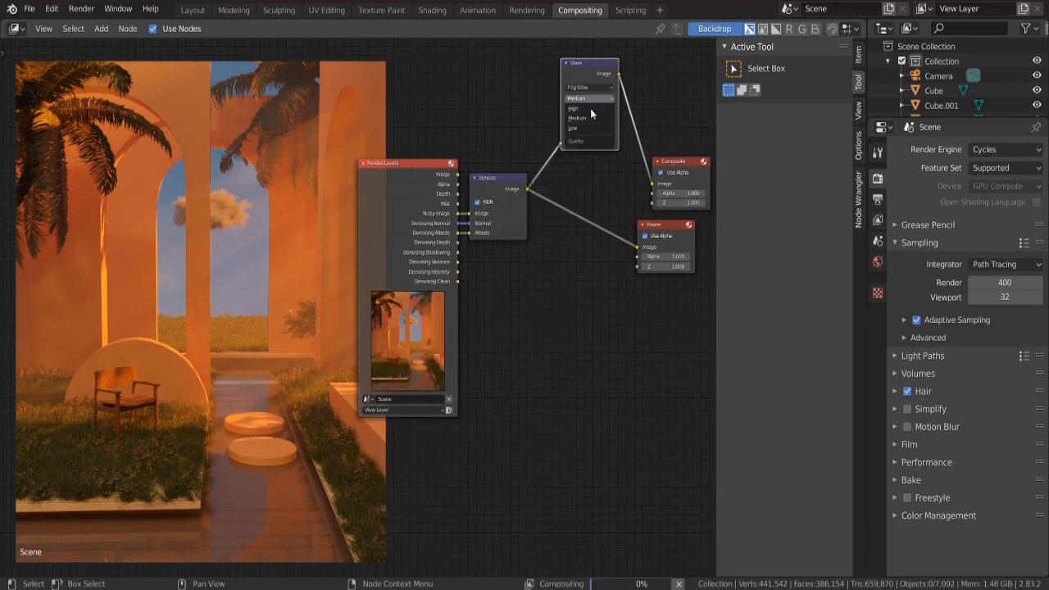
click(574, 108)
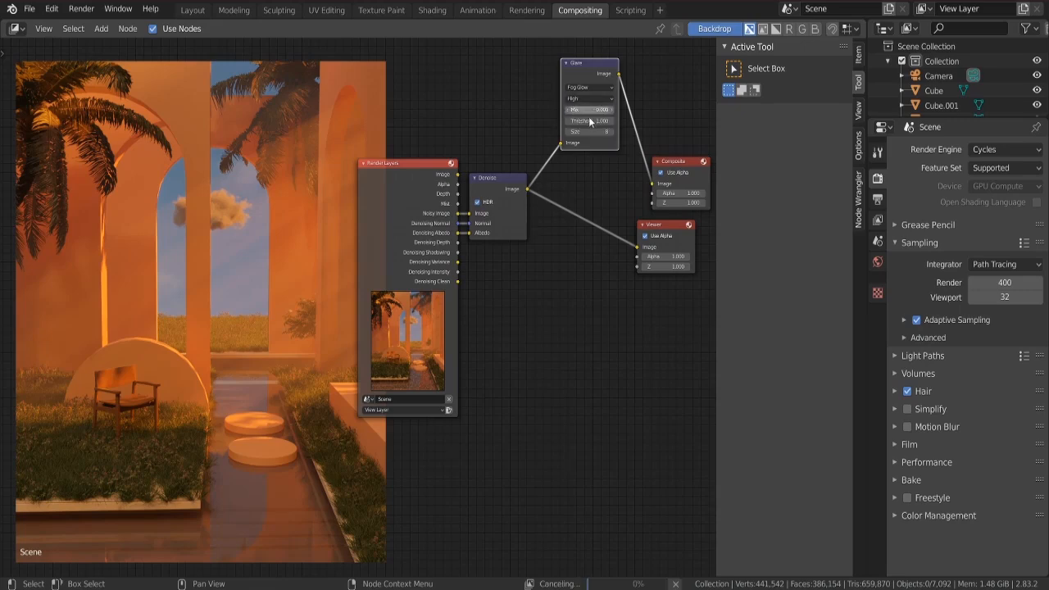
click(589, 120)
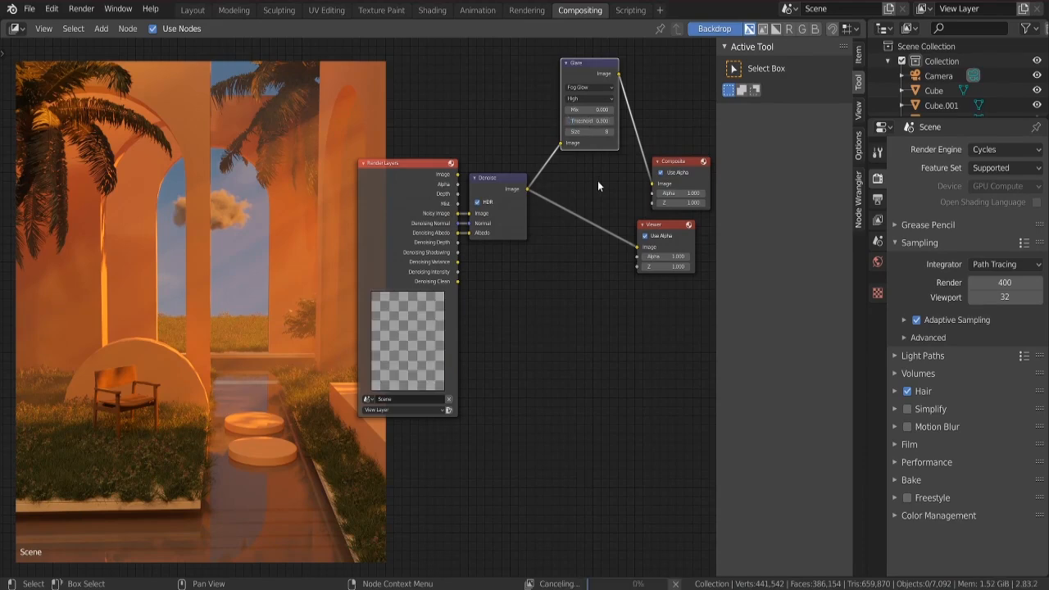
mouse_move(203, 410)
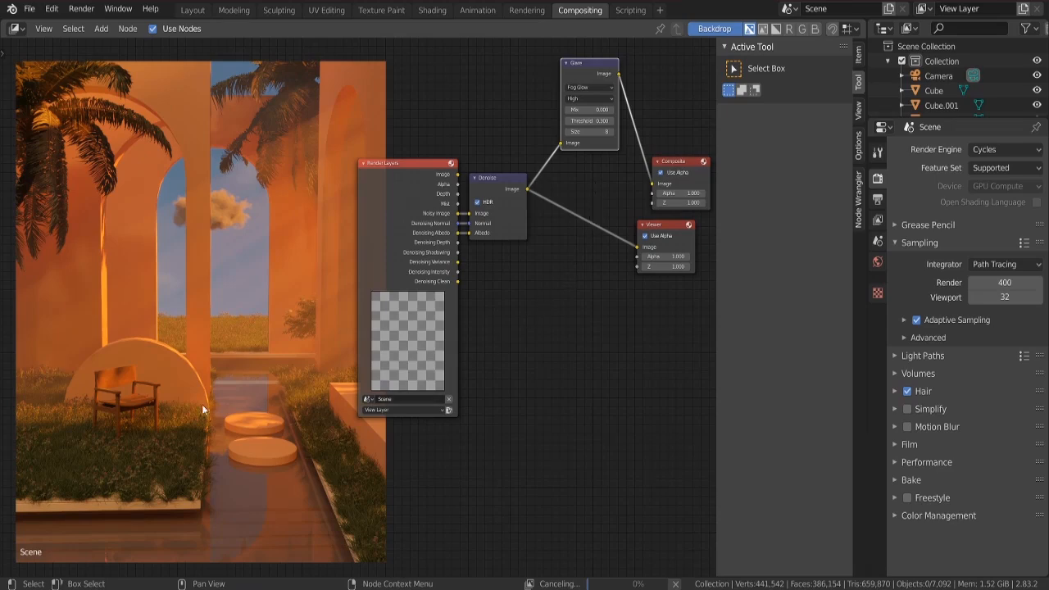
mouse_move(95, 332)
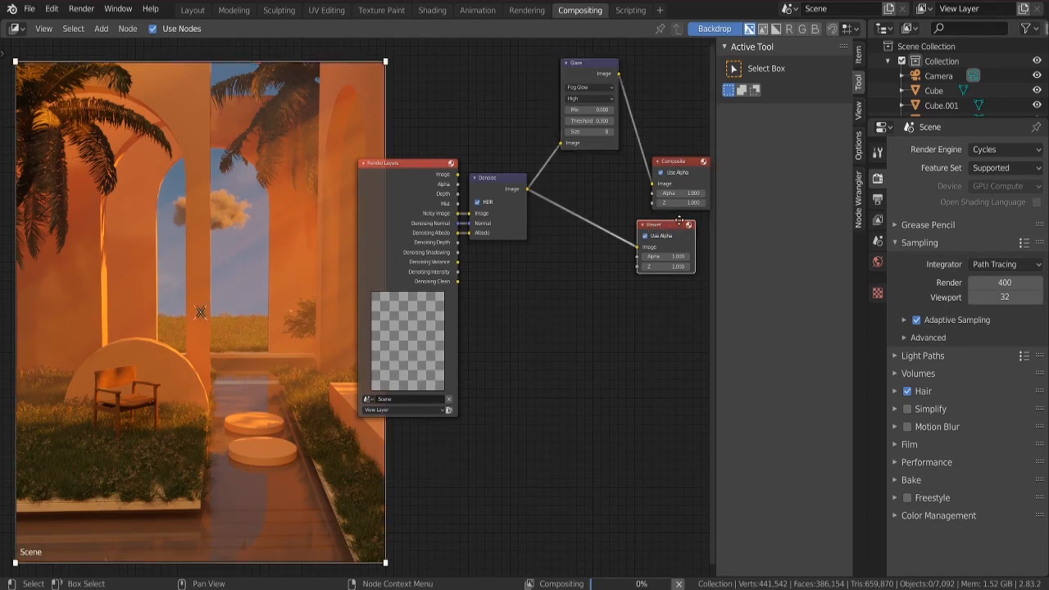
drag(653, 223, 672, 238)
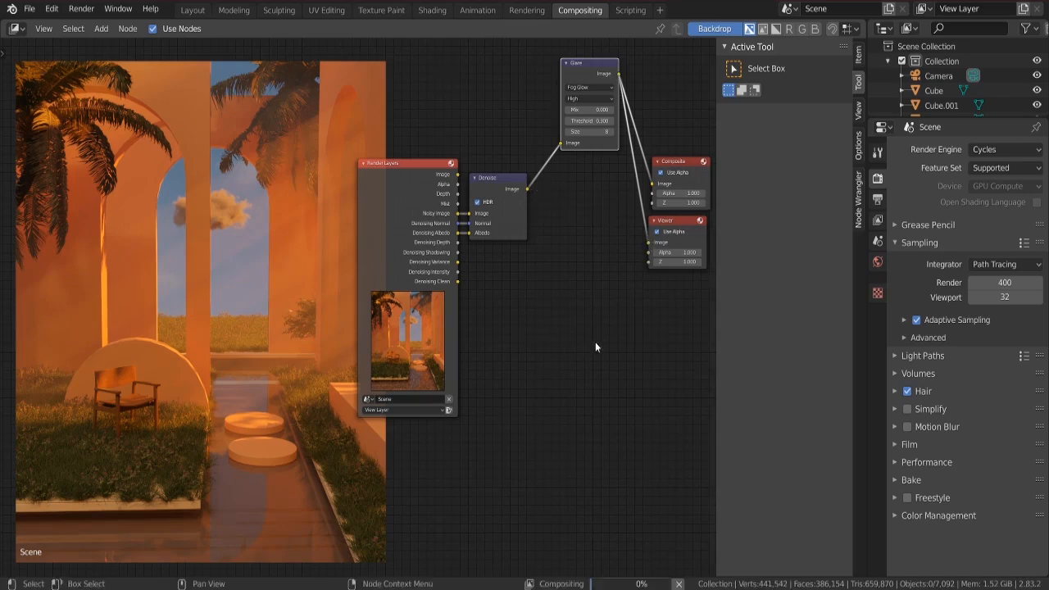
mouse_move(447, 476)
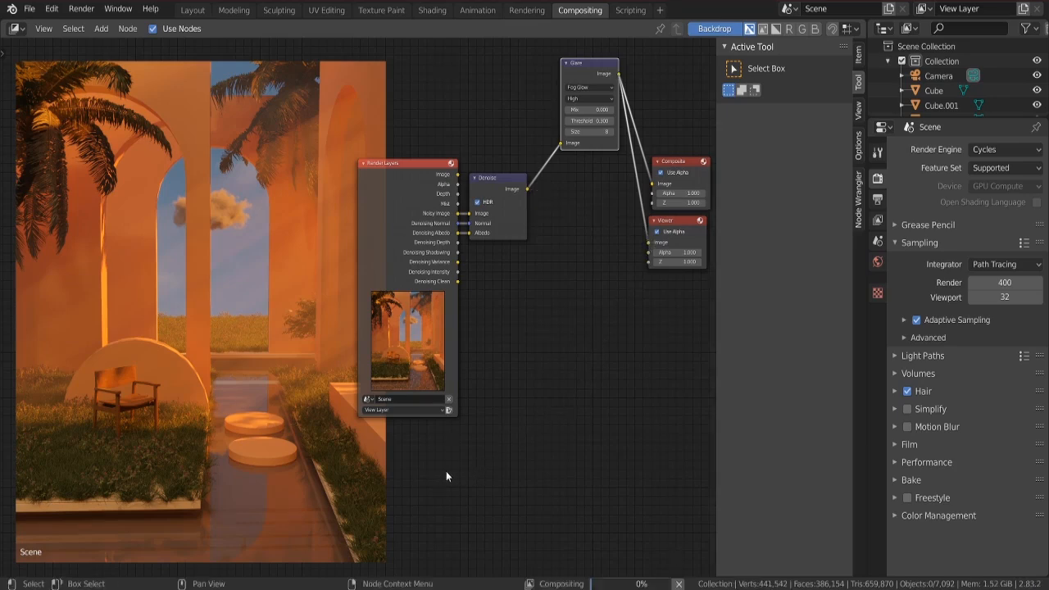
mouse_move(629, 484)
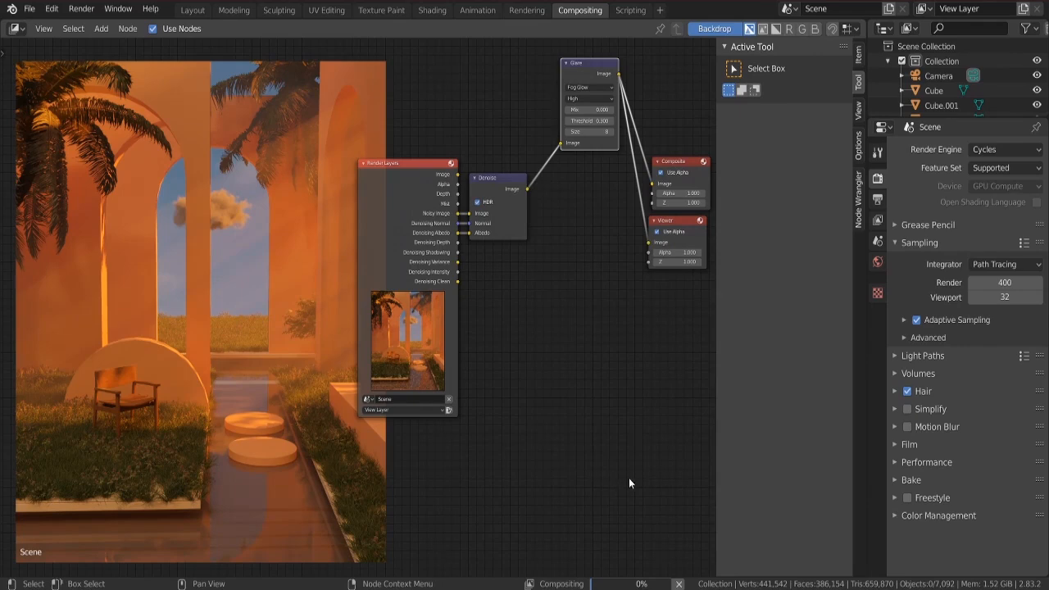
mouse_move(638, 483)
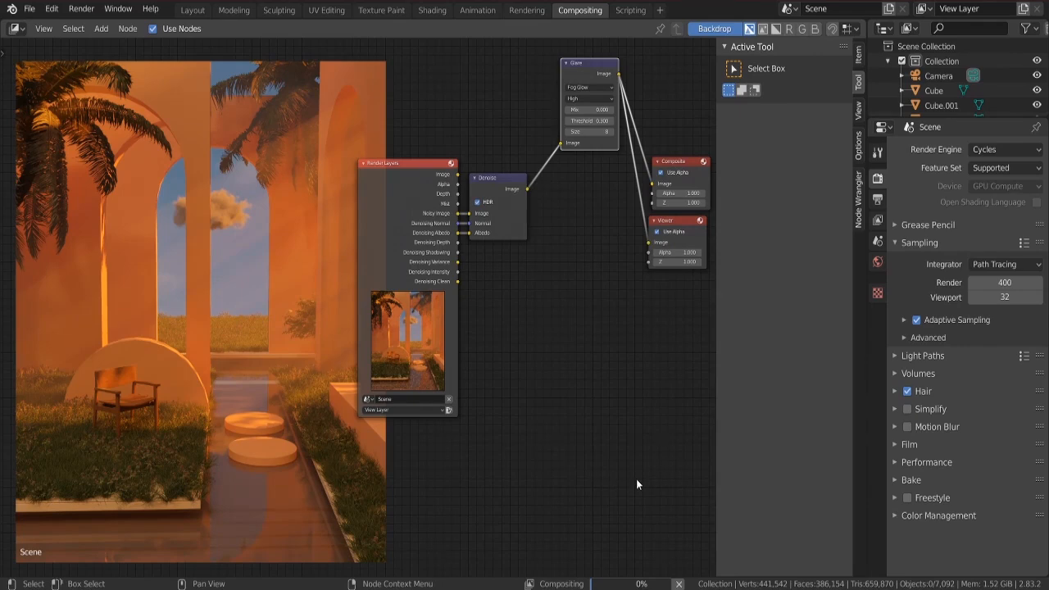
mouse_move(583, 517)
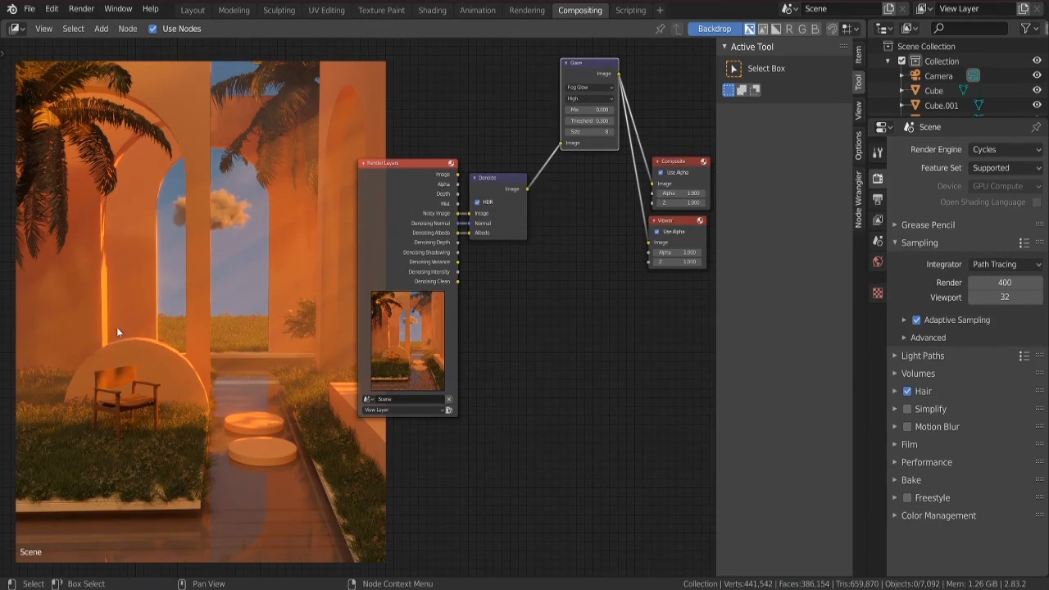
mouse_move(198, 407)
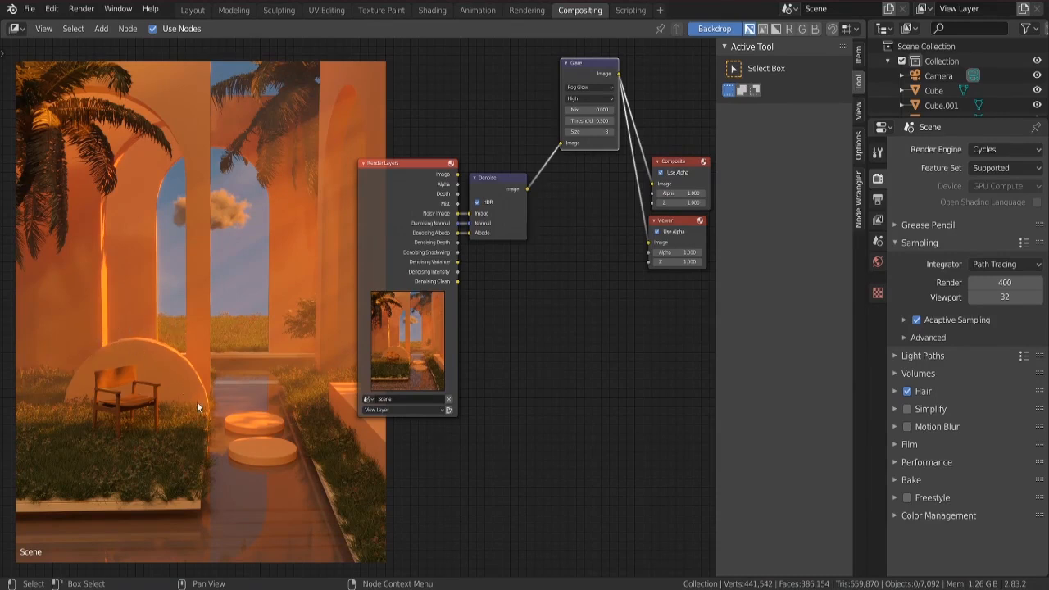
mouse_move(298, 398)
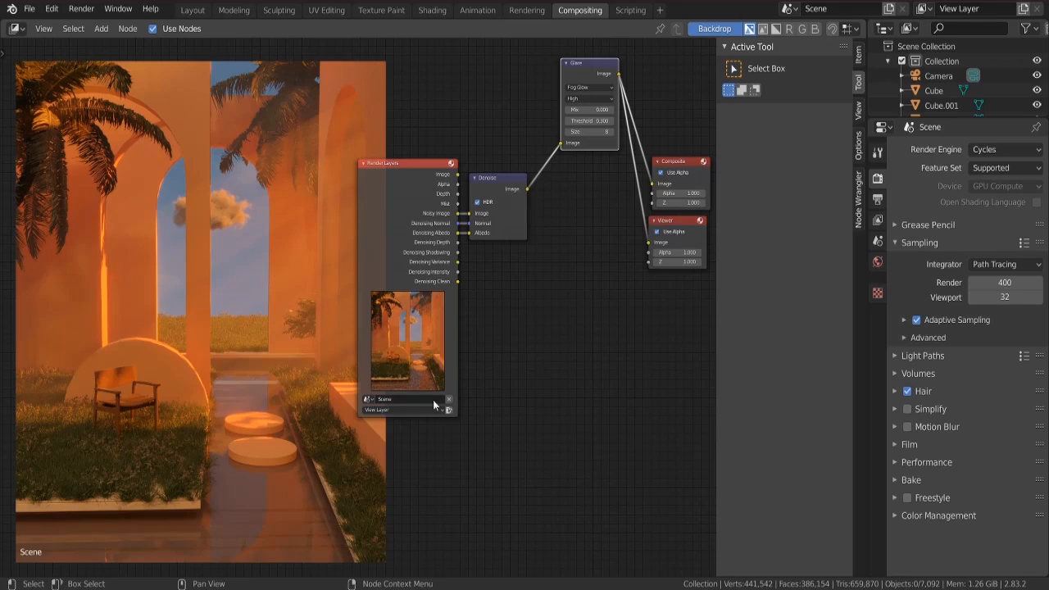
mouse_move(626, 441)
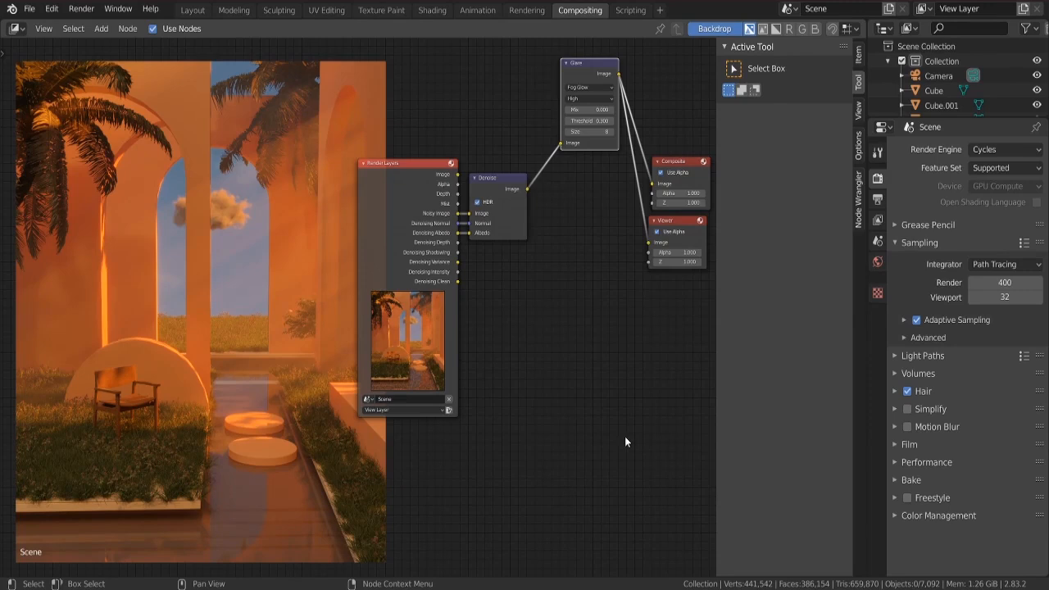
mouse_move(530, 512)
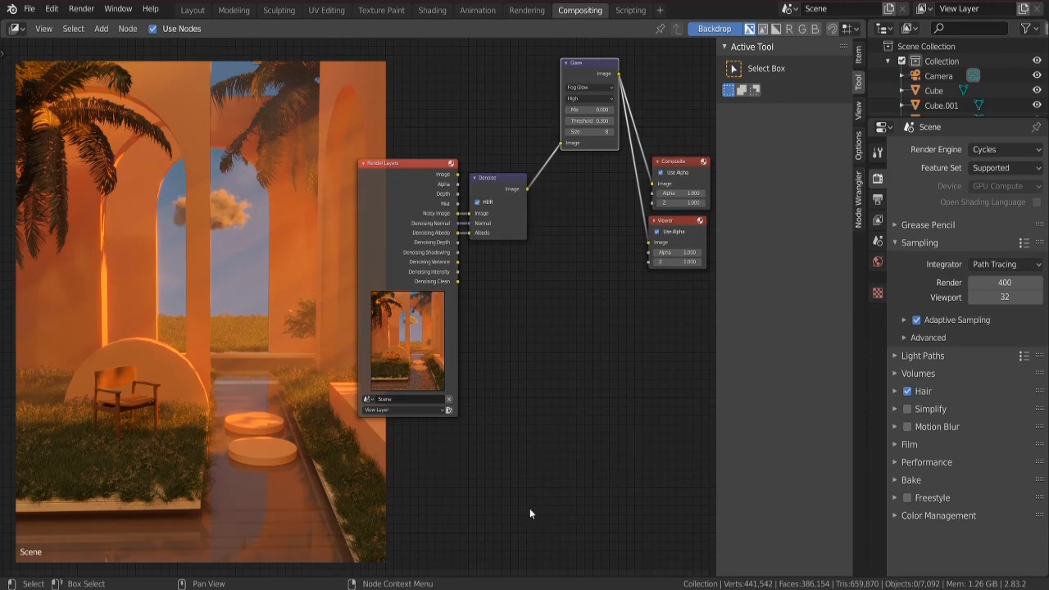
mouse_move(487, 515)
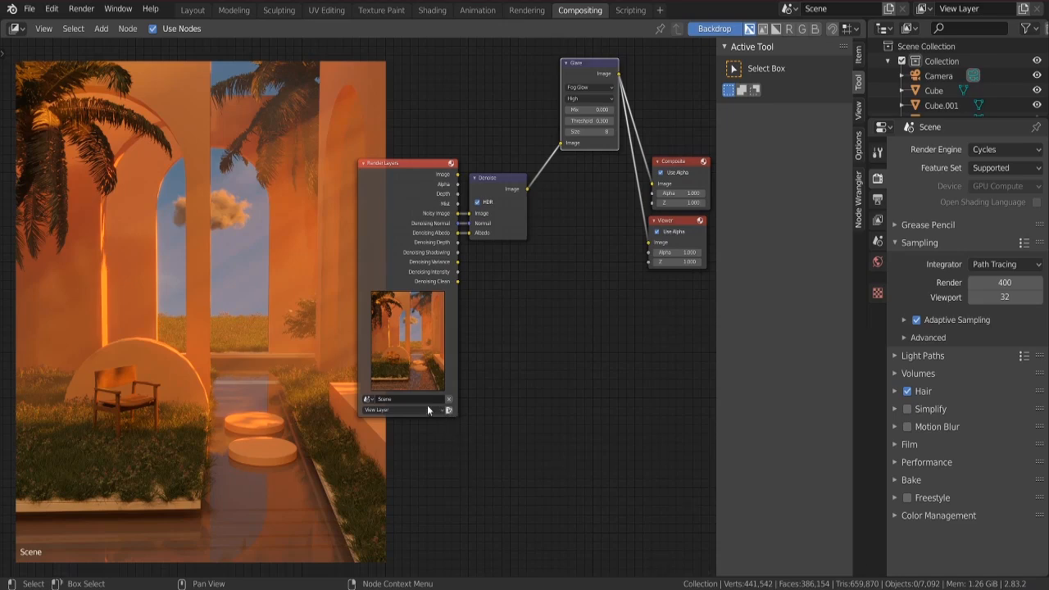
mouse_move(70, 477)
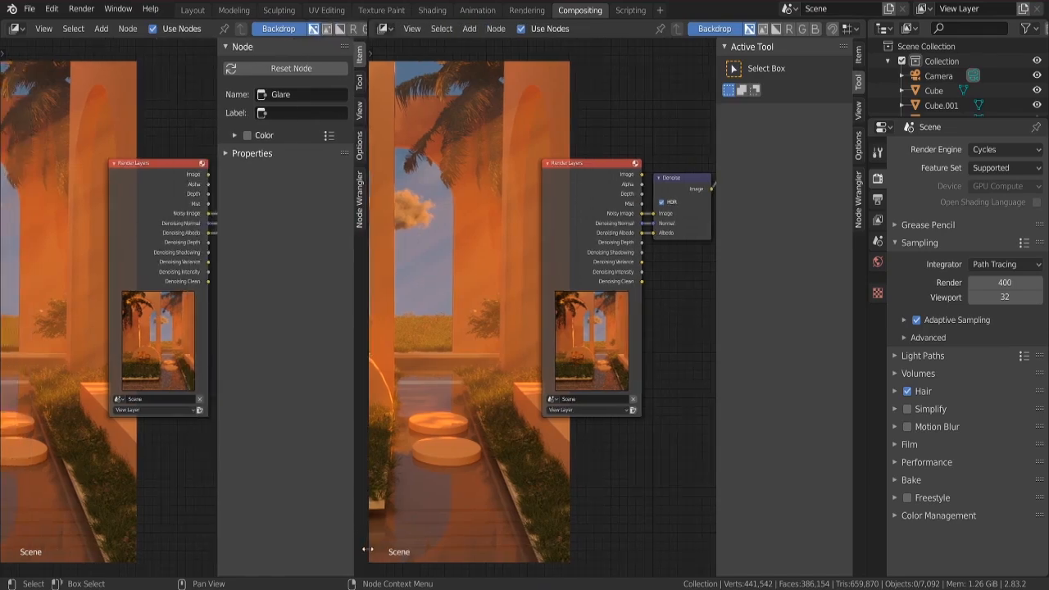
- Turn the left area into an Image Editor displaying the Render Result image
click(16, 28)
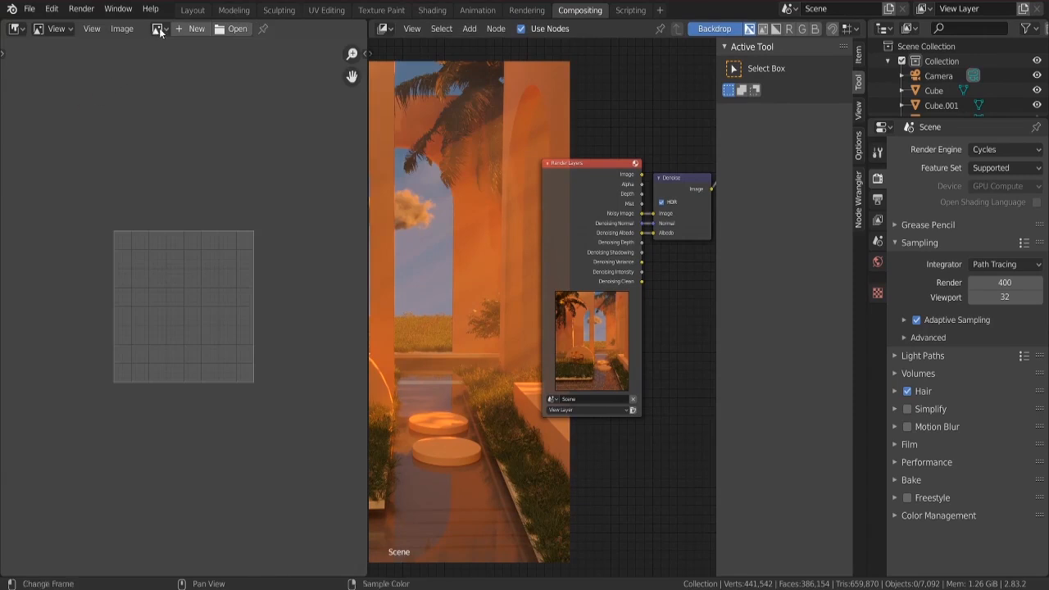
click(158, 28)
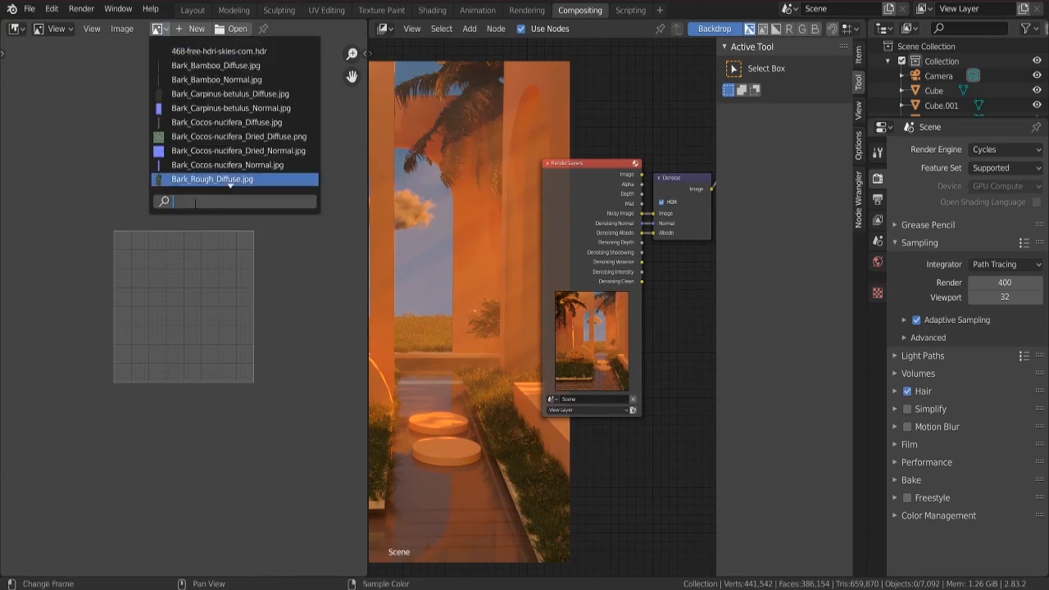
text(re)
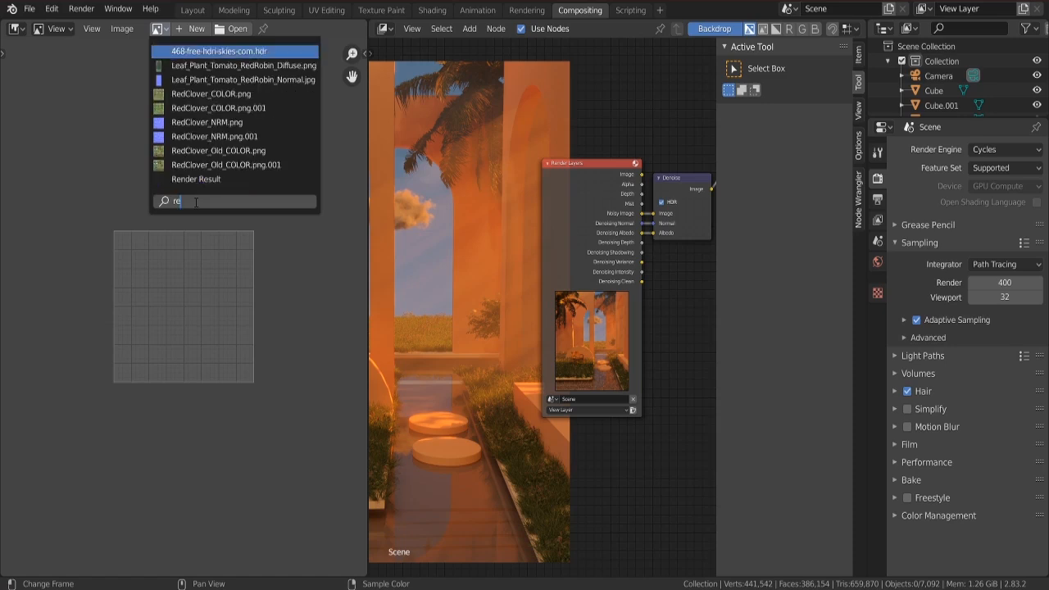
text(nder)
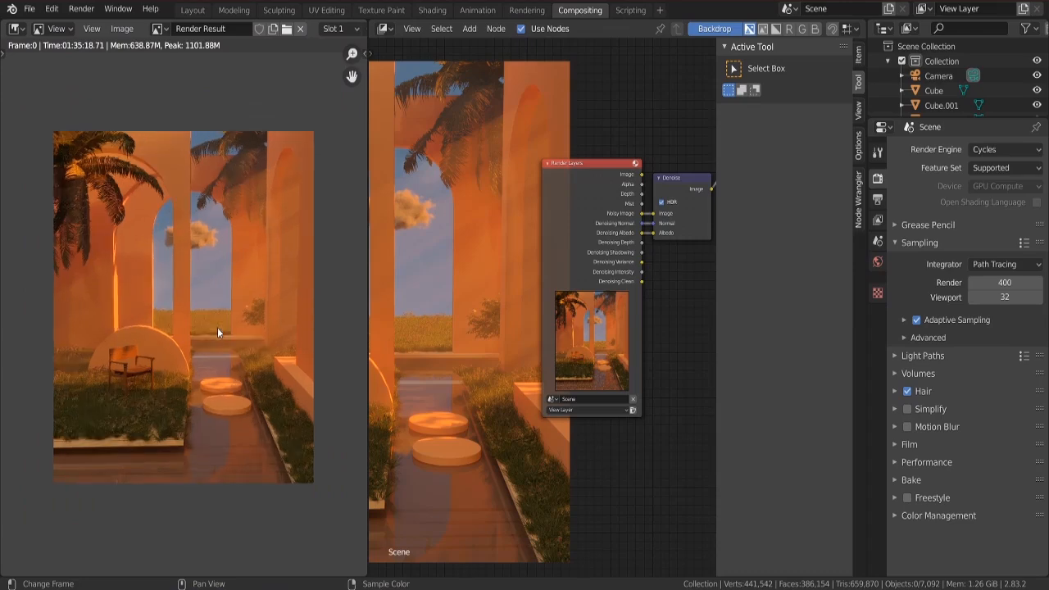
mouse_move(288, 111)
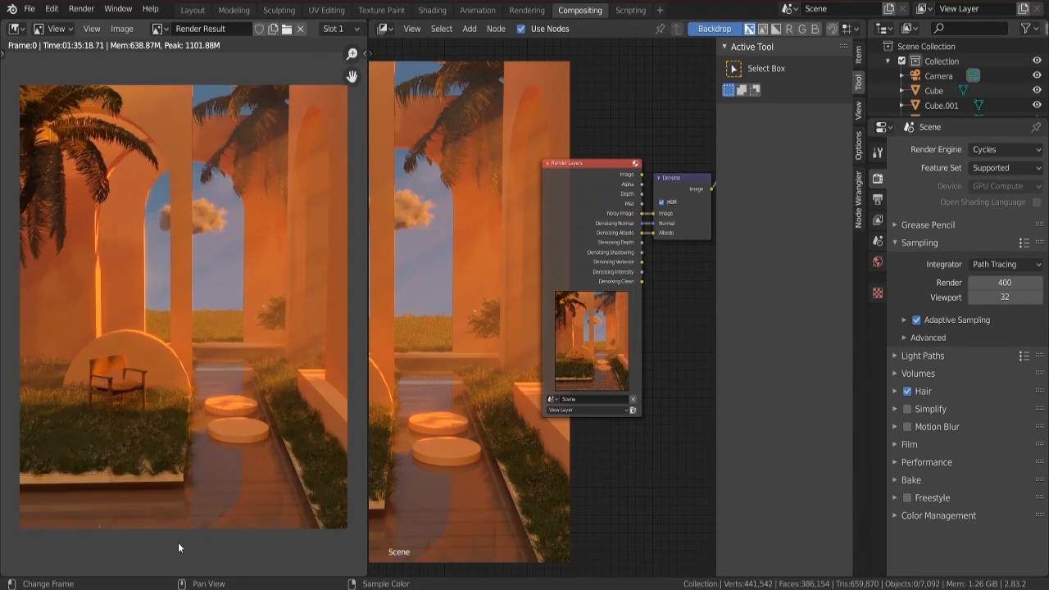
mouse_move(215, 503)
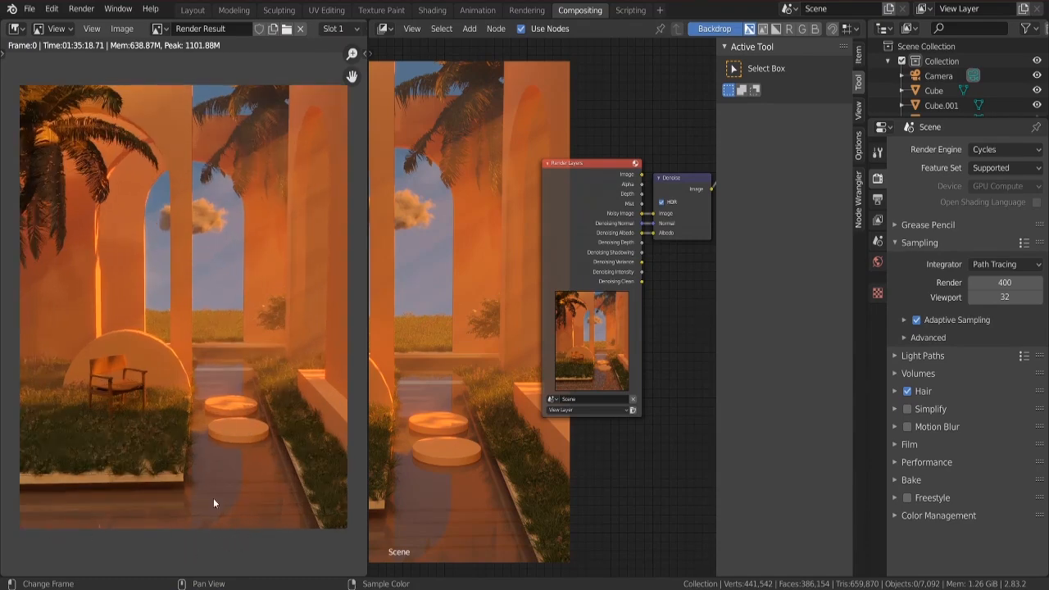
- Save the render result through Image > Save As as Render.png
click(121, 29)
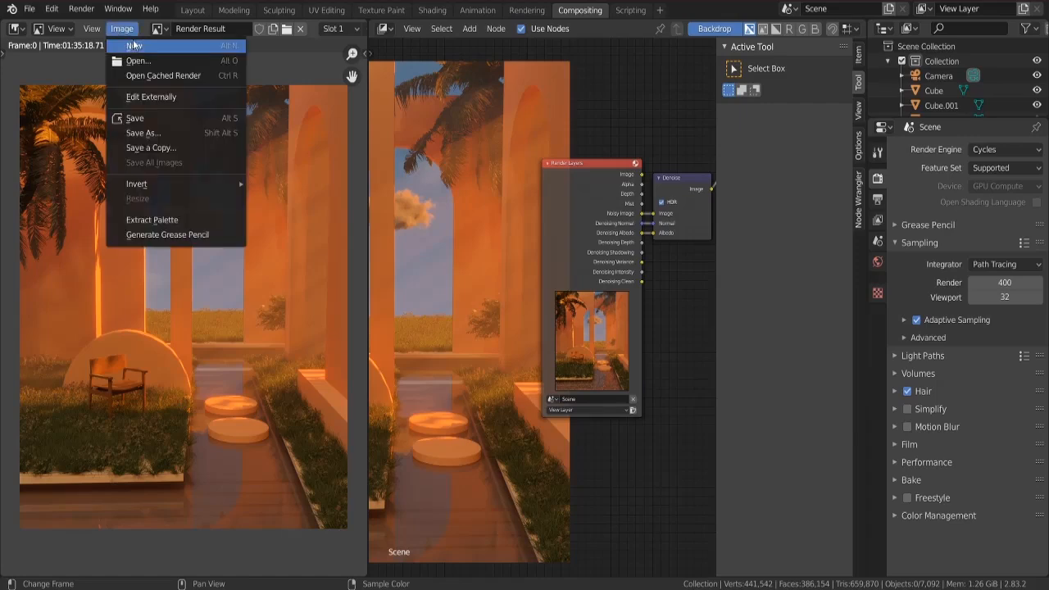
click(142, 132)
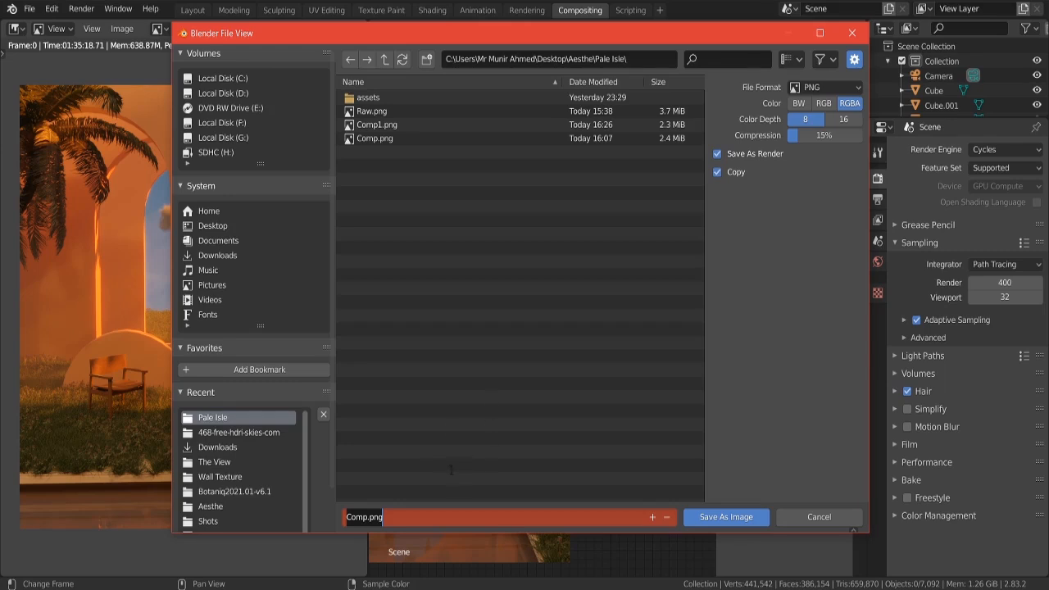
text(Render)
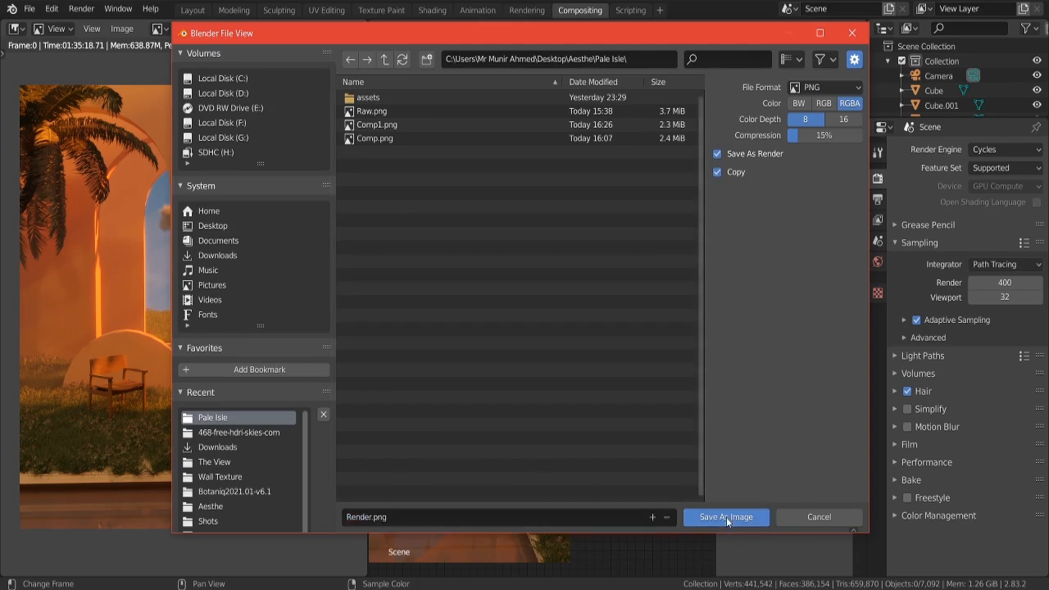
click(724, 516)
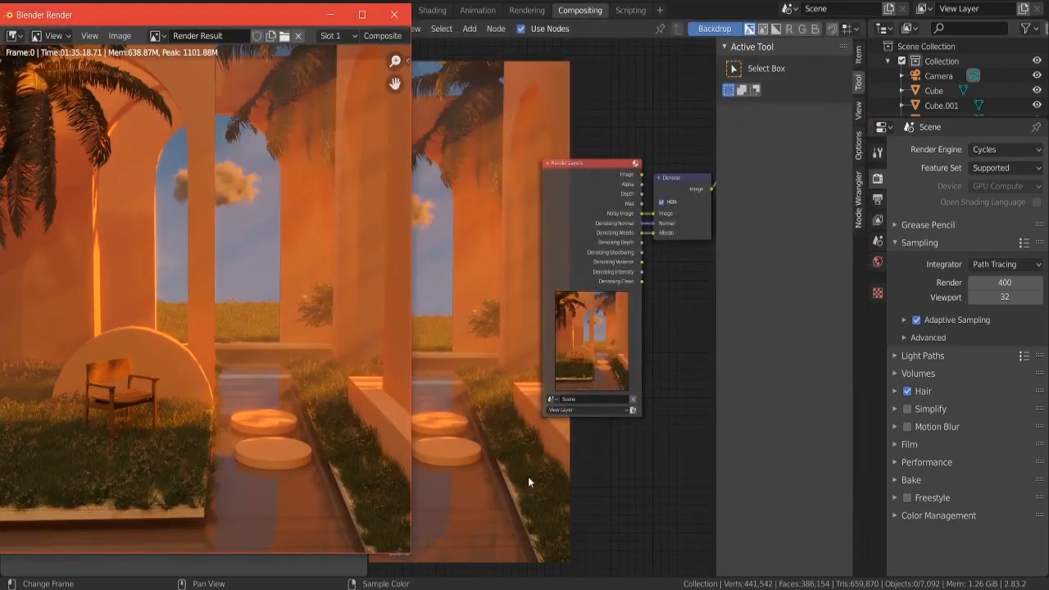
mouse_move(448, 395)
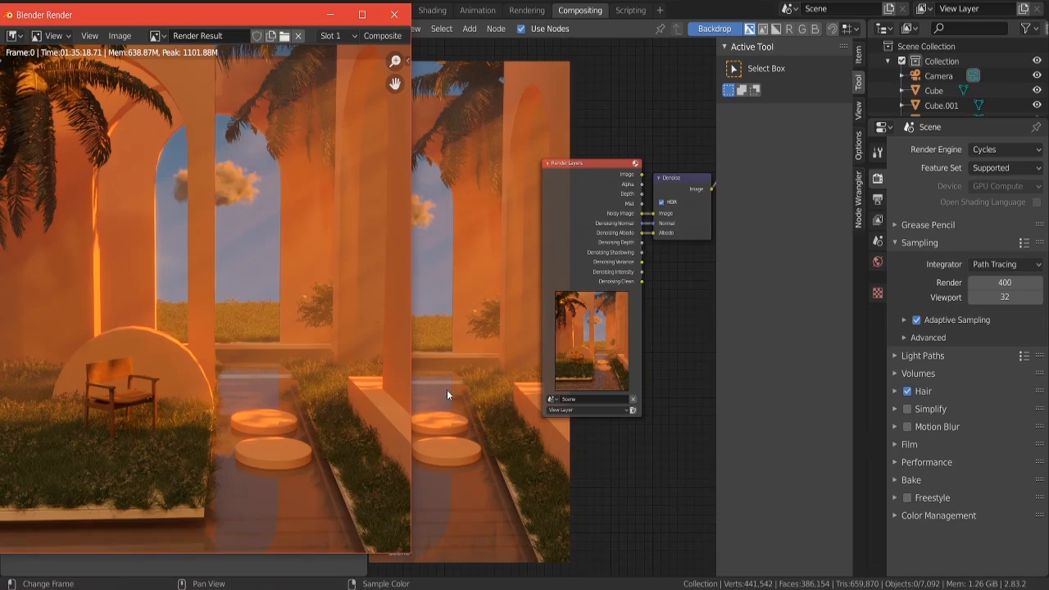
mouse_move(558, 479)
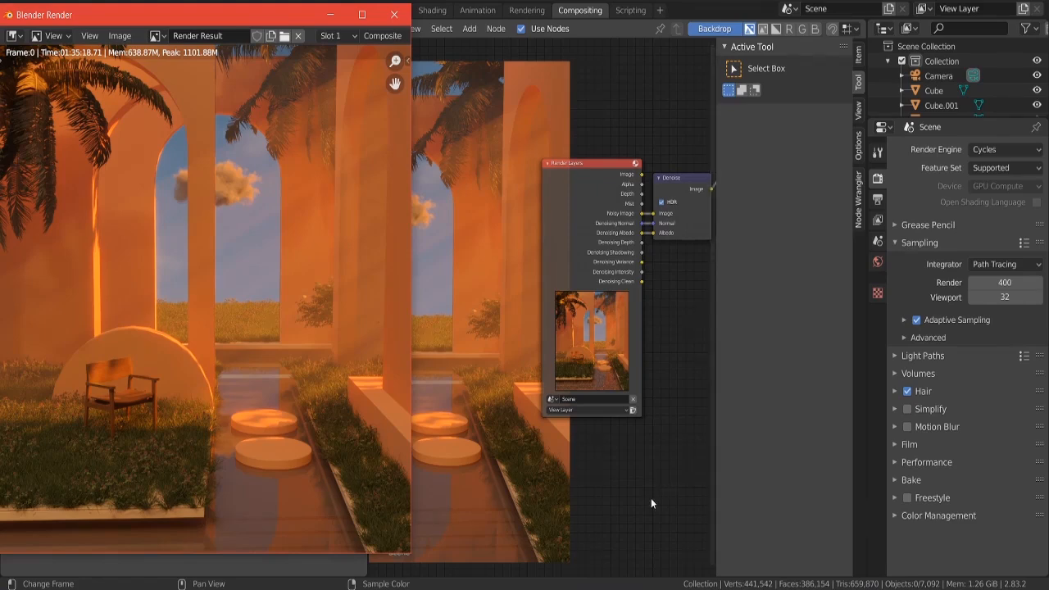
mouse_move(648, 502)
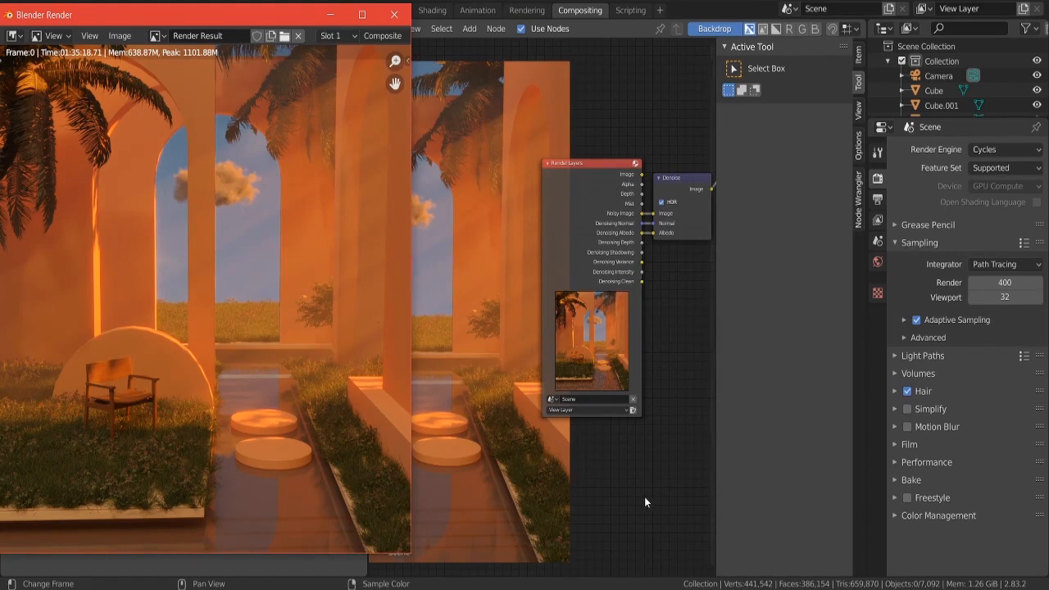